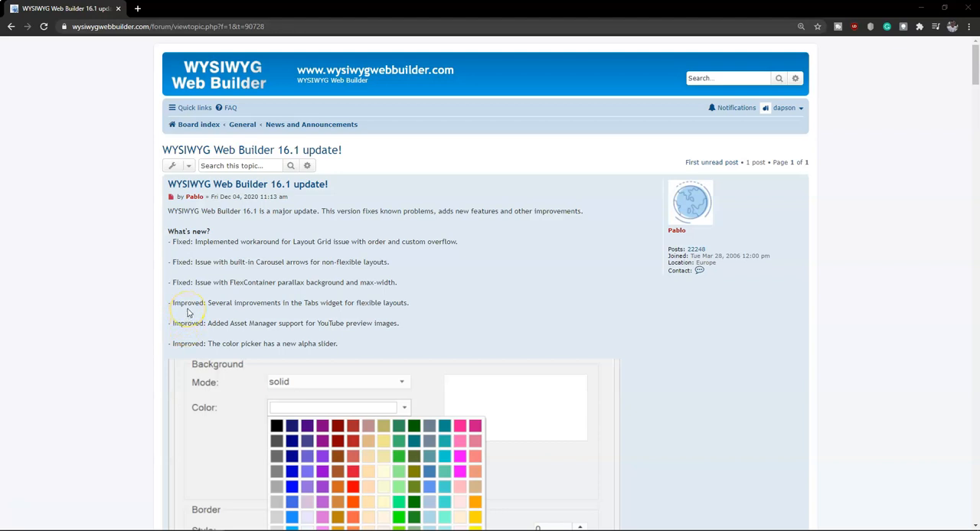
{"action": "mouse_move", "coordinate": [434, 523]}
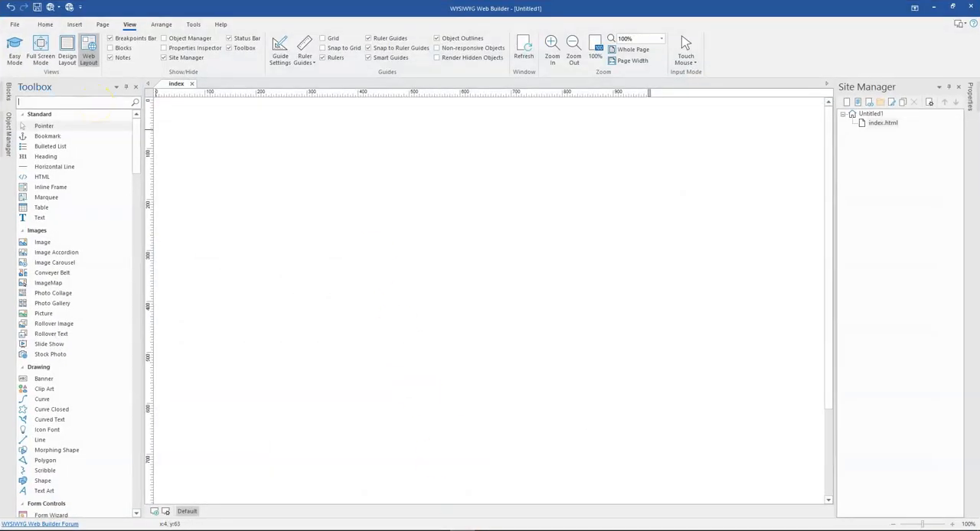
- Draw a shape and give it a solid, partially transparent fill
{"action": "type", "text": "sha"}
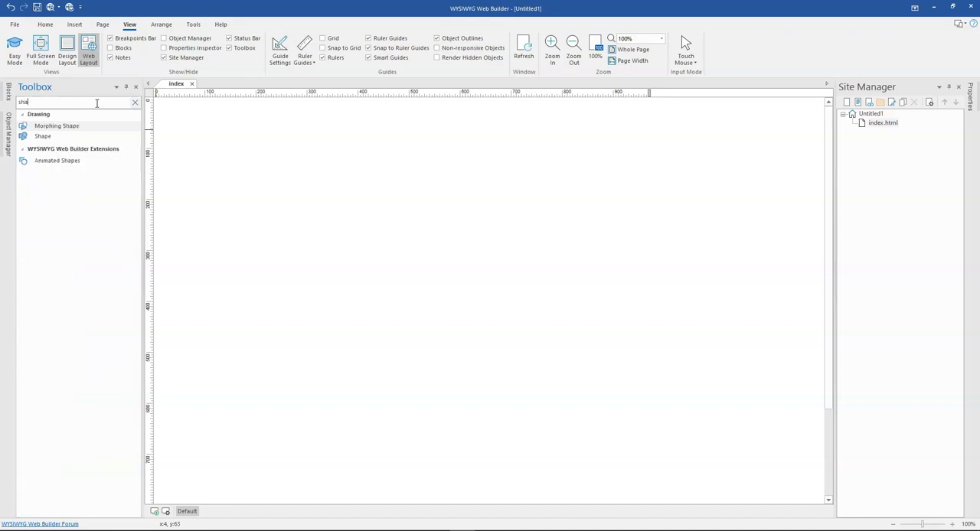
{"action": "left_click_drag", "start_coordinate": [301, 138], "coordinate": [365, 196]}
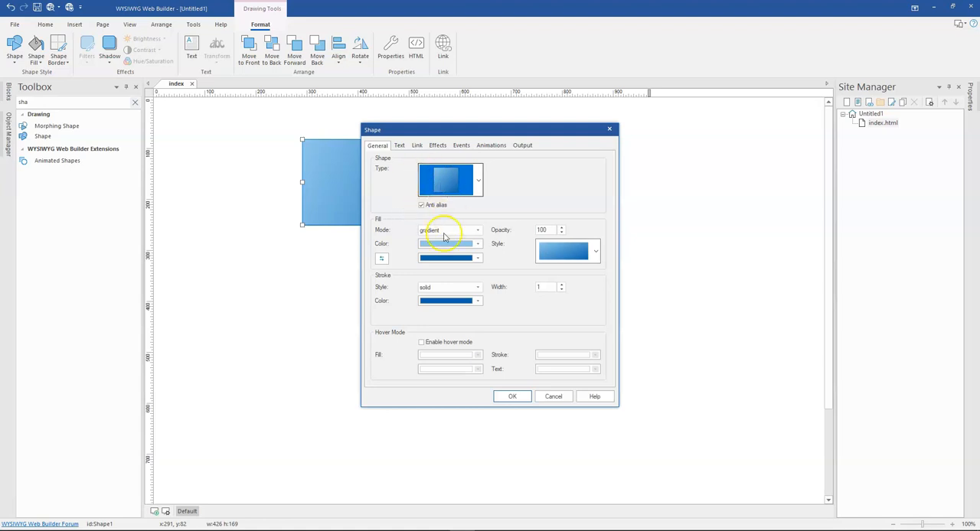
{"action": "left_click", "coordinate": [477, 230]}
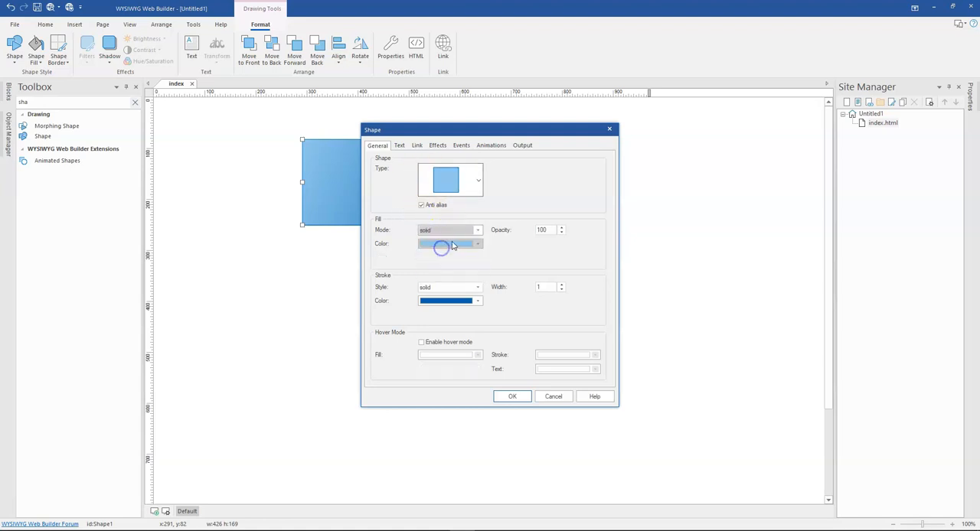
{"action": "left_click", "coordinate": [477, 243]}
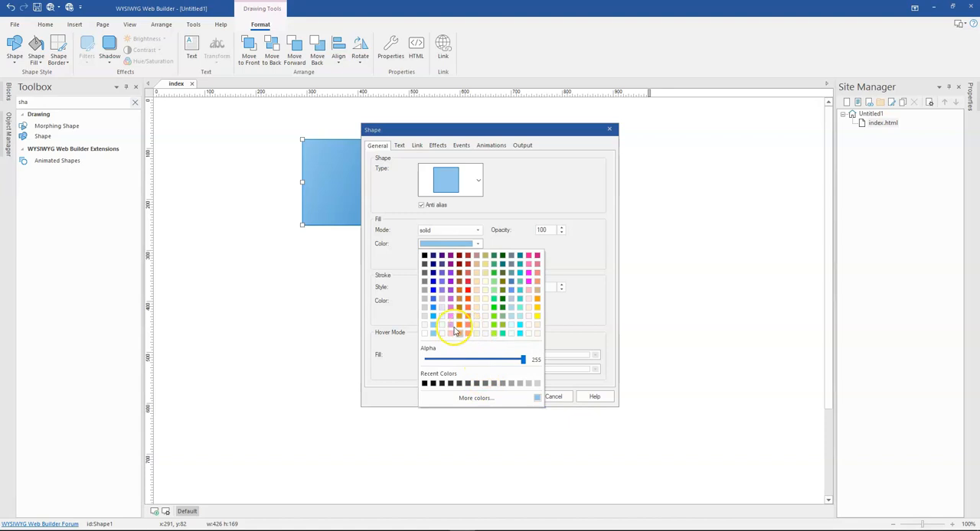
{"action": "mouse_move", "coordinate": [478, 368]}
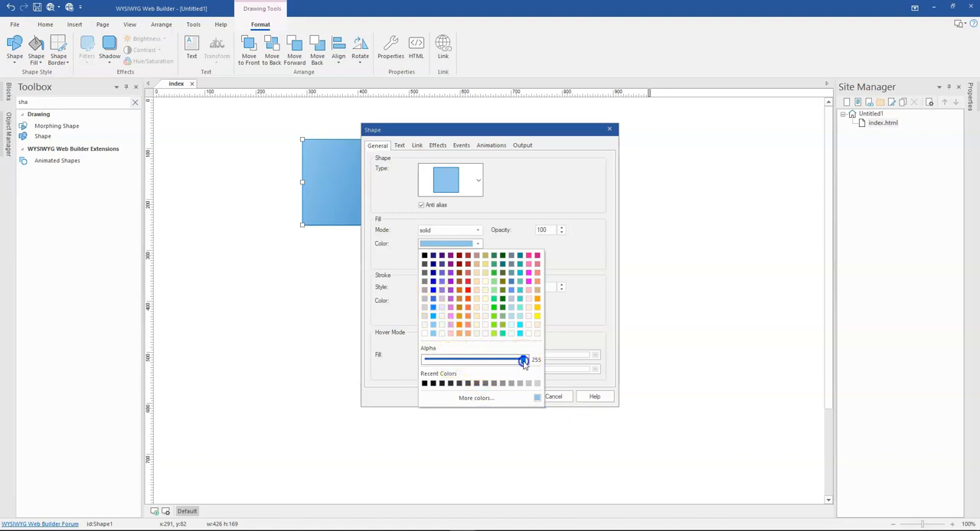
{"action": "left_click_drag", "start_coordinate": [524, 360], "coordinate": [425, 360]}
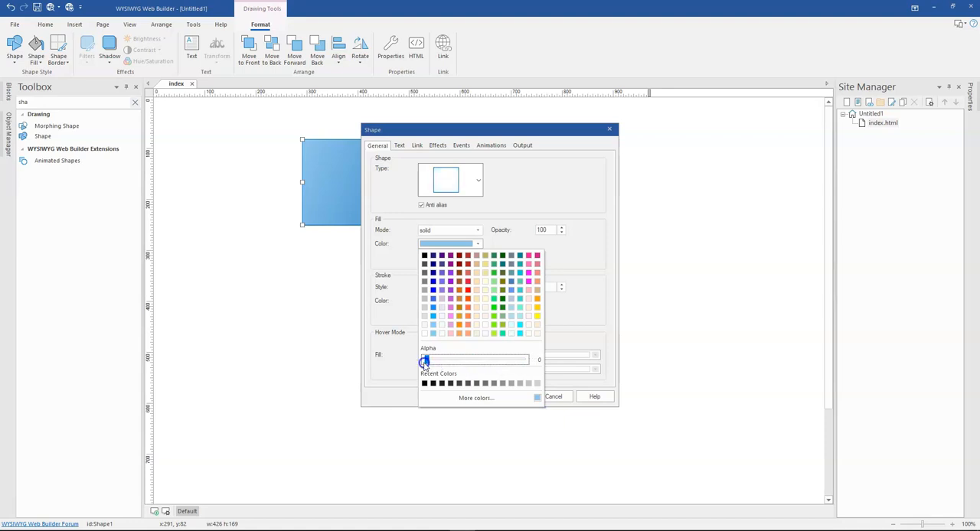
{"action": "left_click_drag", "start_coordinate": [425, 361], "coordinate": [510, 361]}
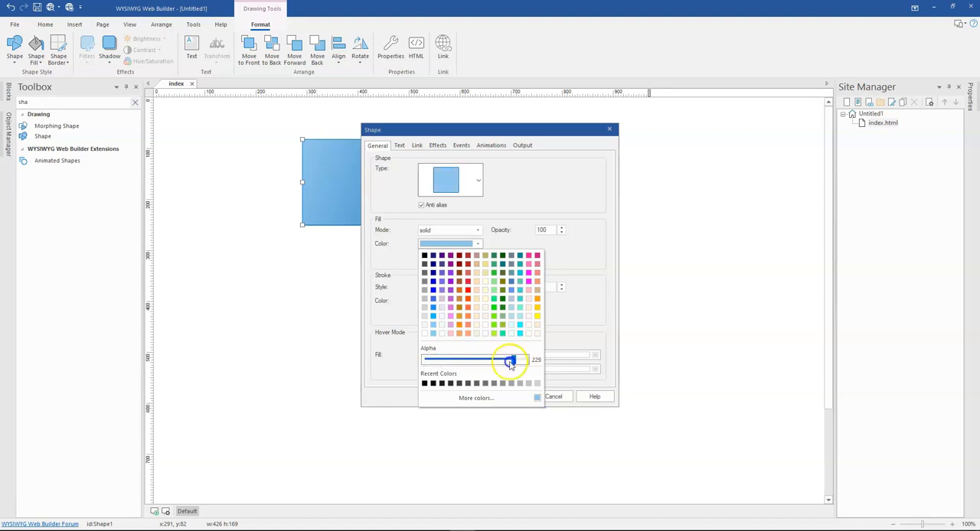
{"action": "left_click_drag", "start_coordinate": [509, 359], "coordinate": [436, 360]}
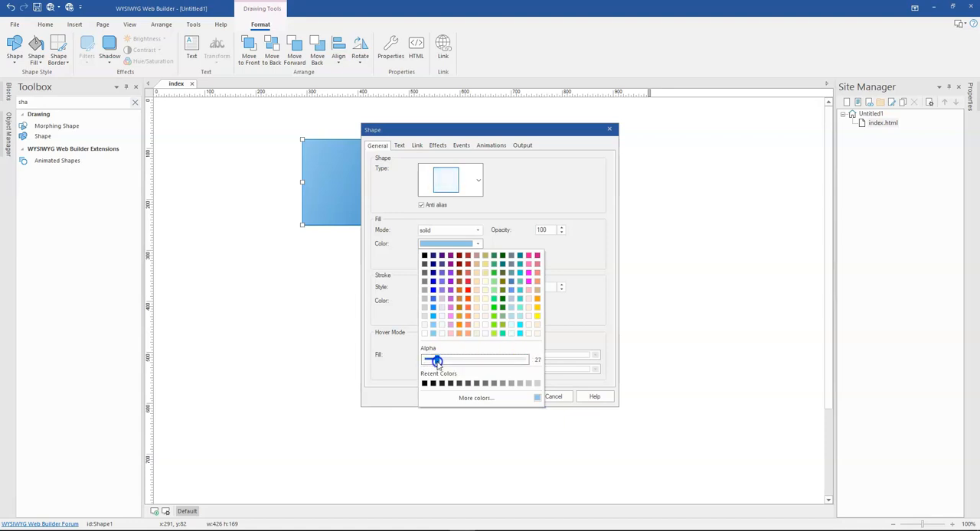
{"action": "left_click_drag", "start_coordinate": [437, 360], "coordinate": [460, 359]}
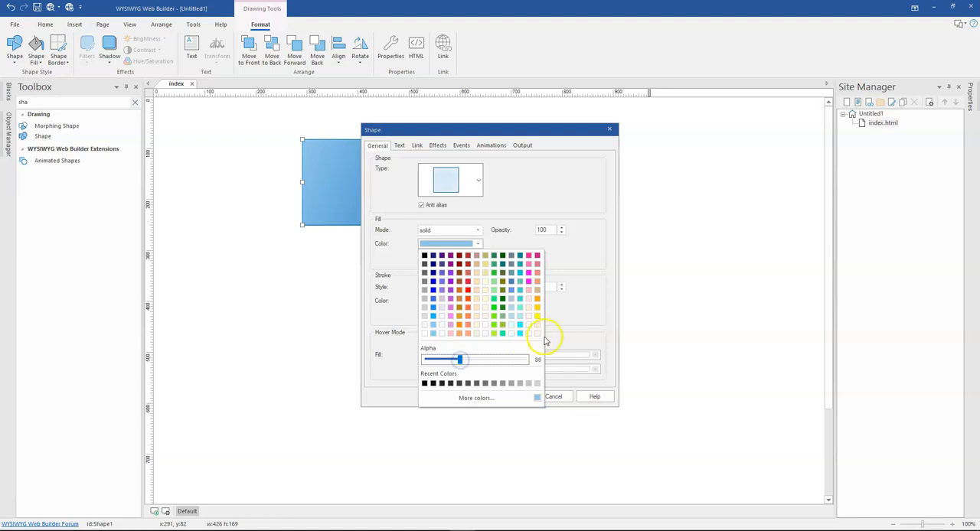
{"action": "left_click", "coordinate": [538, 396]}
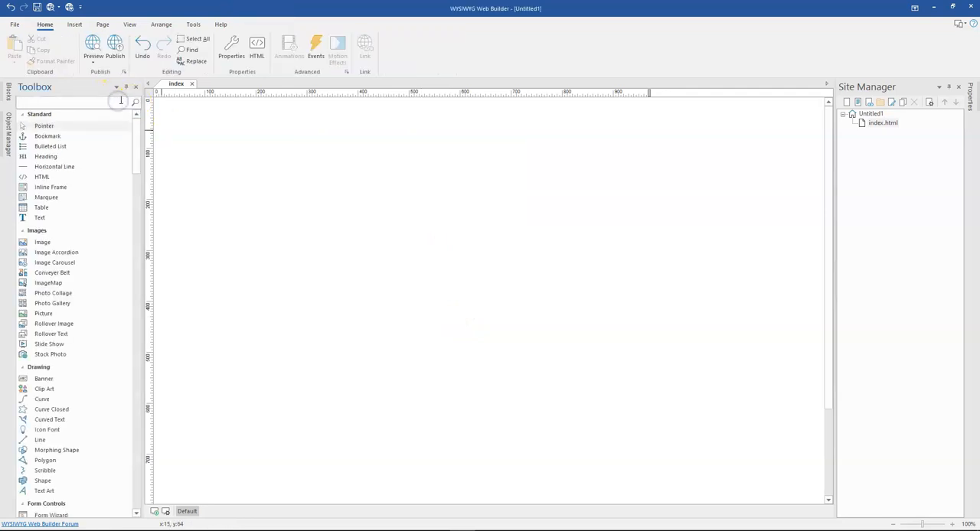
- Insert an Overlay Menu, toggle Highlight Current Page on its Style tab, then cancel
{"action": "type", "text": "over"}
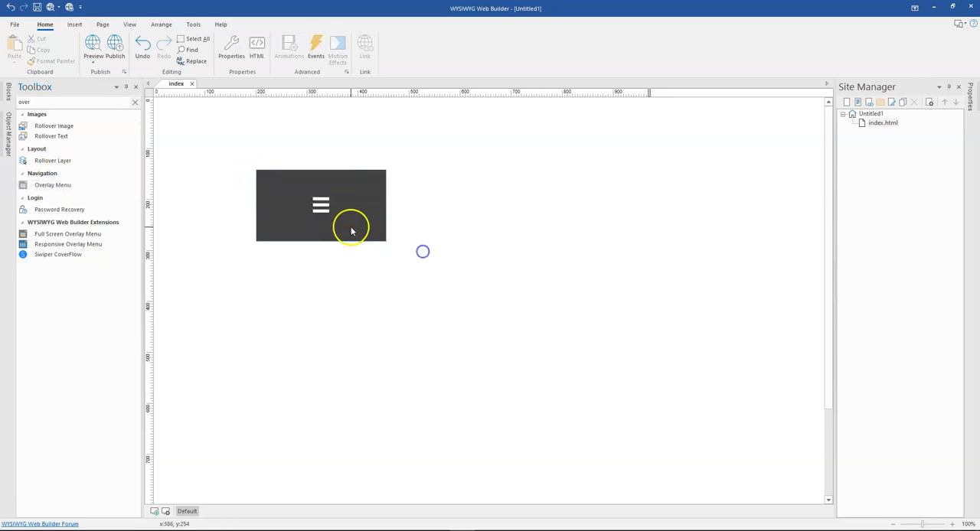
{"action": "double_click", "coordinate": [321, 205]}
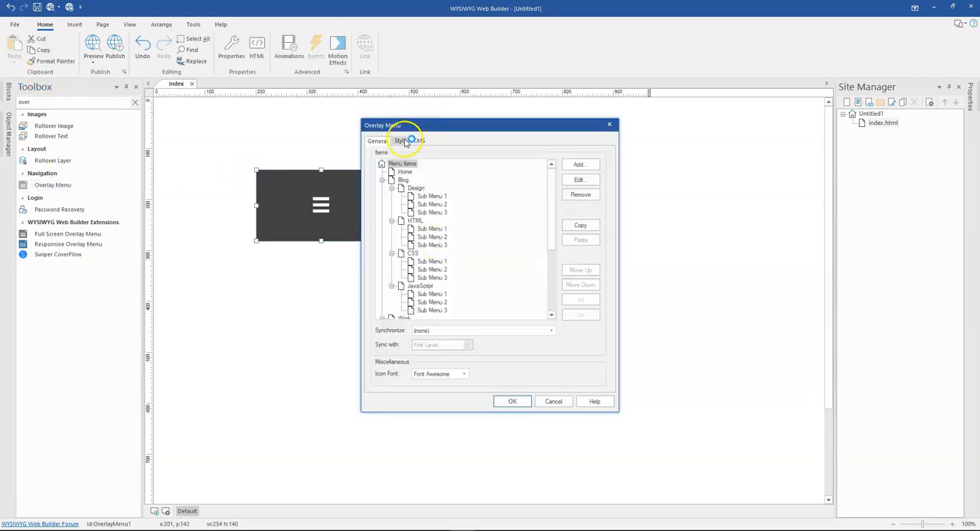
{"action": "left_click", "coordinate": [401, 141]}
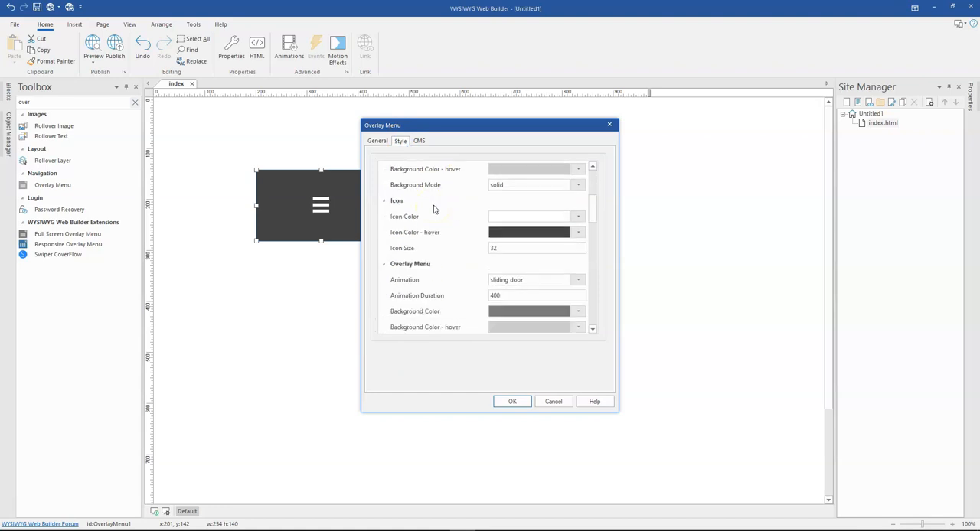
{"action": "scroll", "scroll_direction": "down", "scroll_amount": 3}
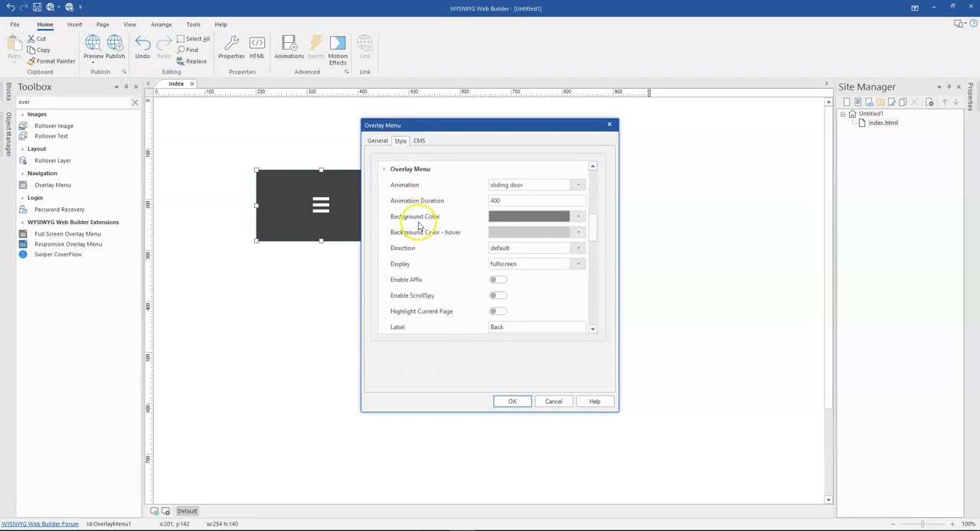
{"action": "mouse_move", "coordinate": [436, 295]}
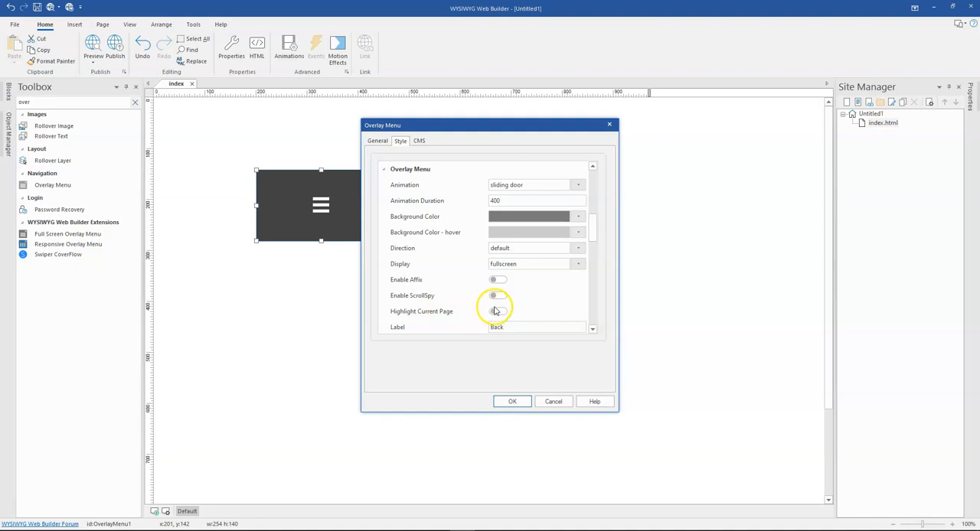
{"action": "mouse_move", "coordinate": [475, 305]}
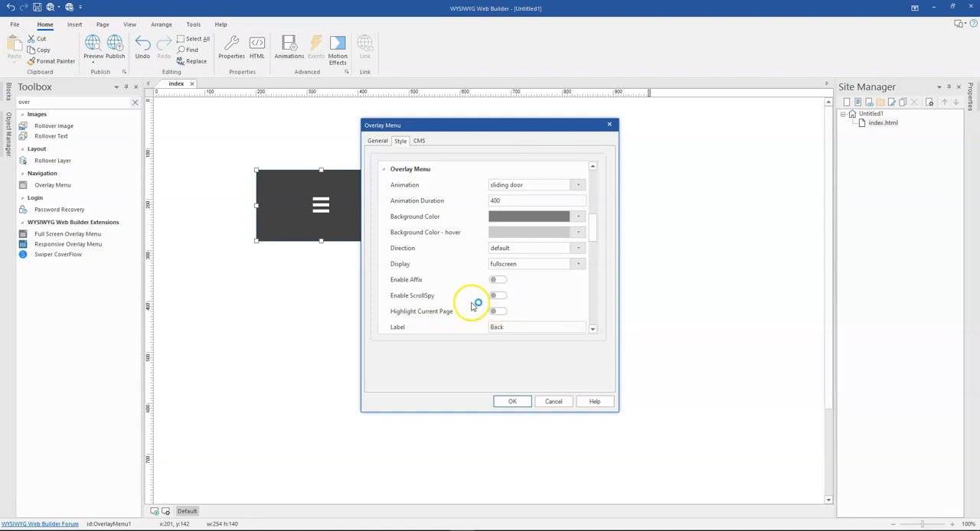
{"action": "mouse_move", "coordinate": [349, 277]}
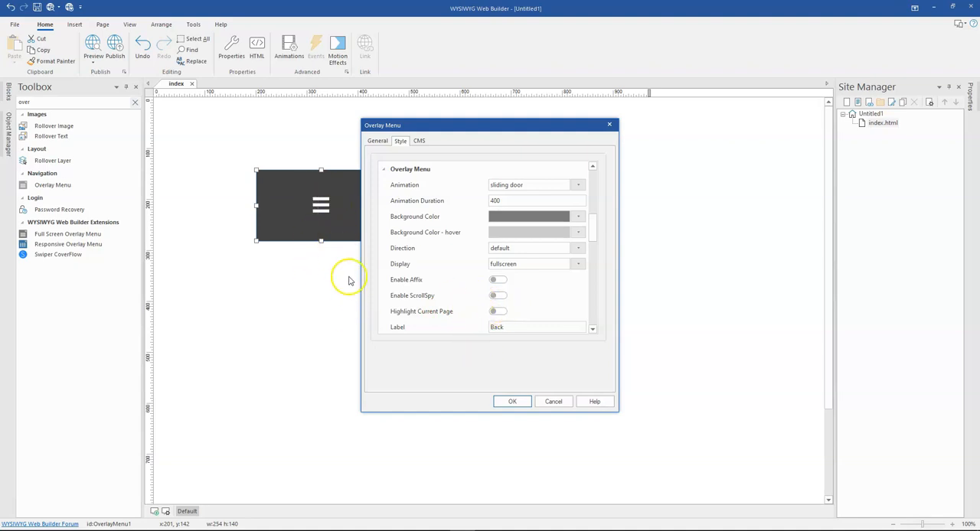
{"action": "mouse_move", "coordinate": [483, 284]}
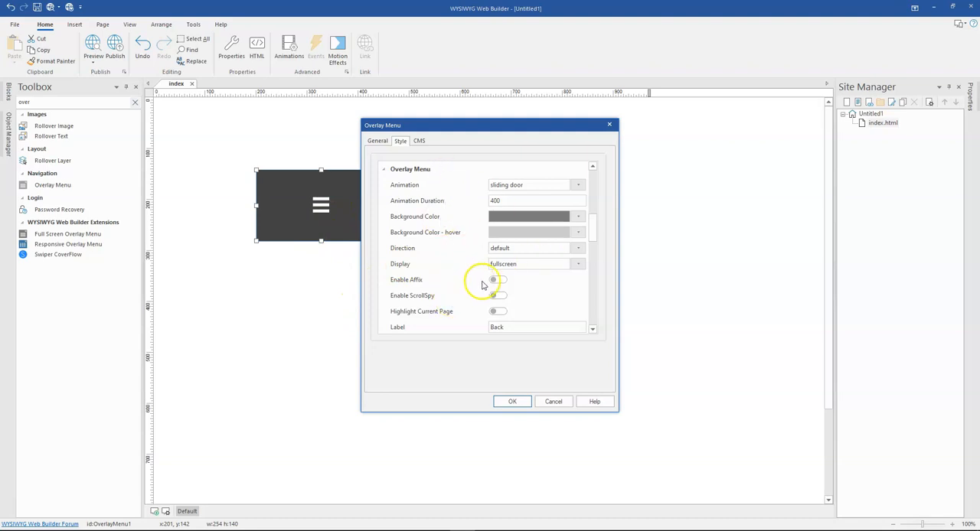
{"action": "mouse_move", "coordinate": [504, 316]}
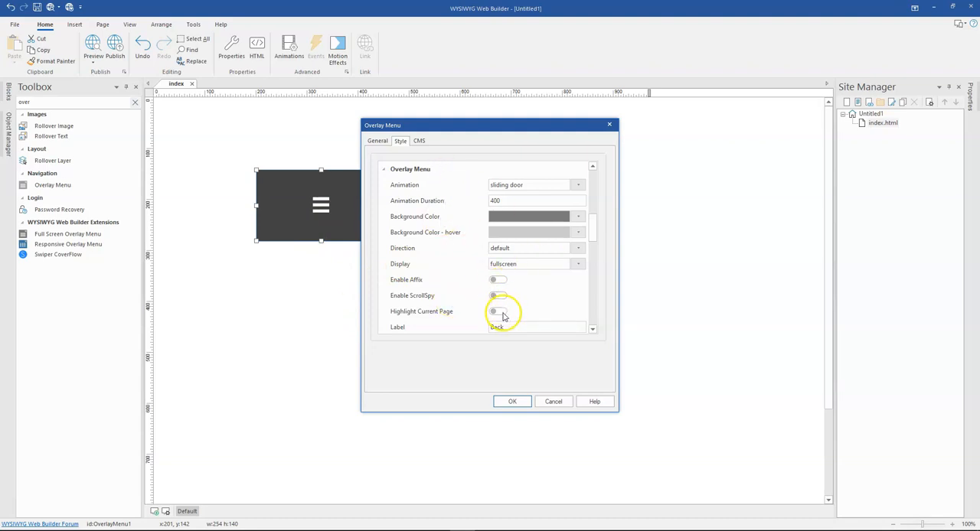
{"action": "left_click", "coordinate": [497, 312]}
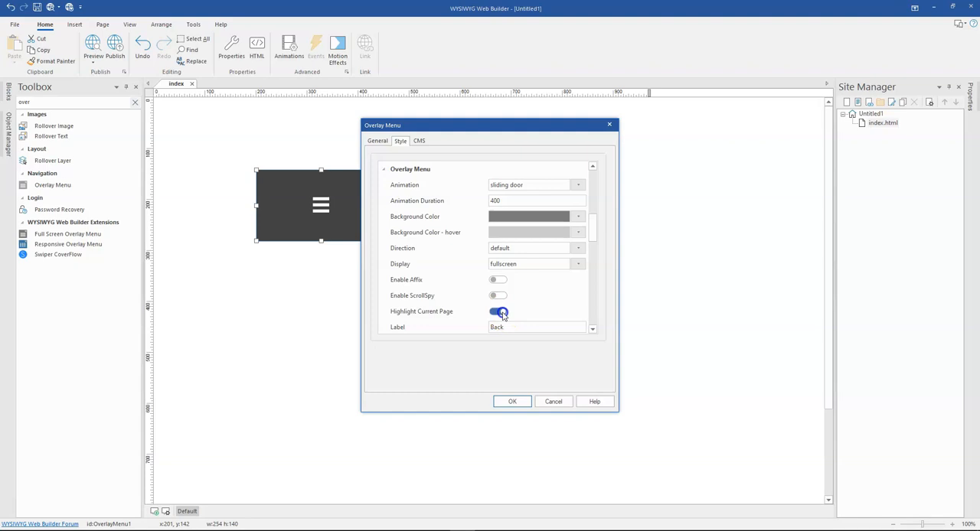
{"action": "left_click", "coordinate": [497, 312]}
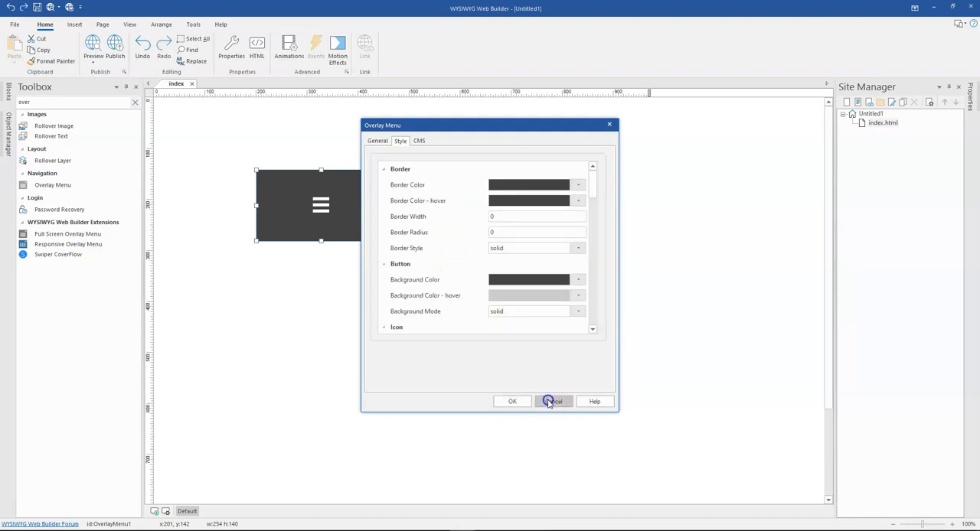
{"action": "left_click", "coordinate": [552, 401]}
{"action": "type", "text": "mega"}
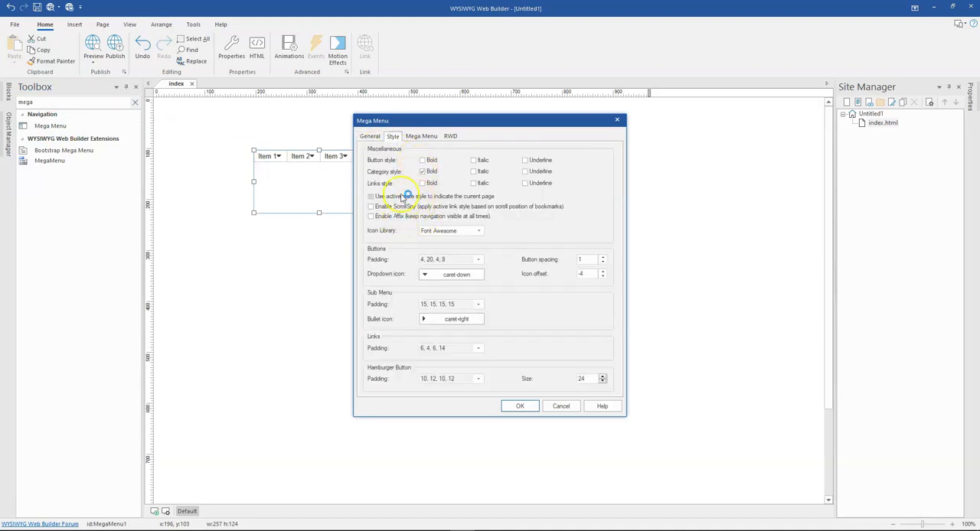
- Set the Mega Menu item border width to 4, apply it, then reopen and confirm the settings
{"action": "left_click", "coordinate": [421, 135]}
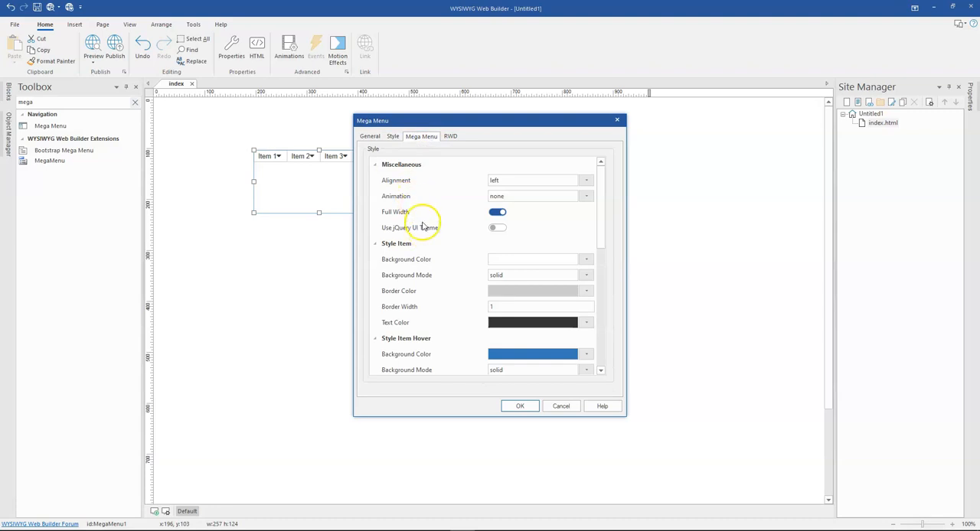
{"action": "scroll", "scroll_direction": "down", "scroll_amount": 3}
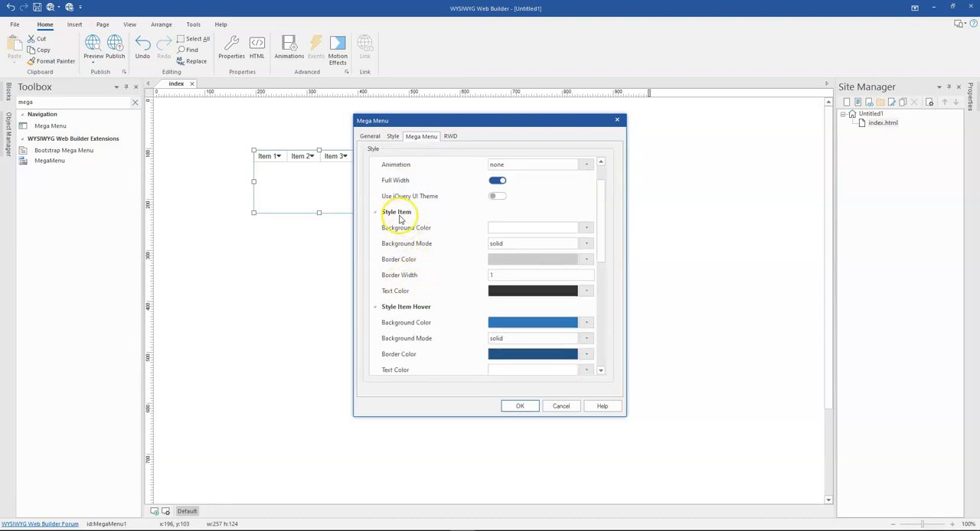
{"action": "mouse_move", "coordinate": [448, 294]}
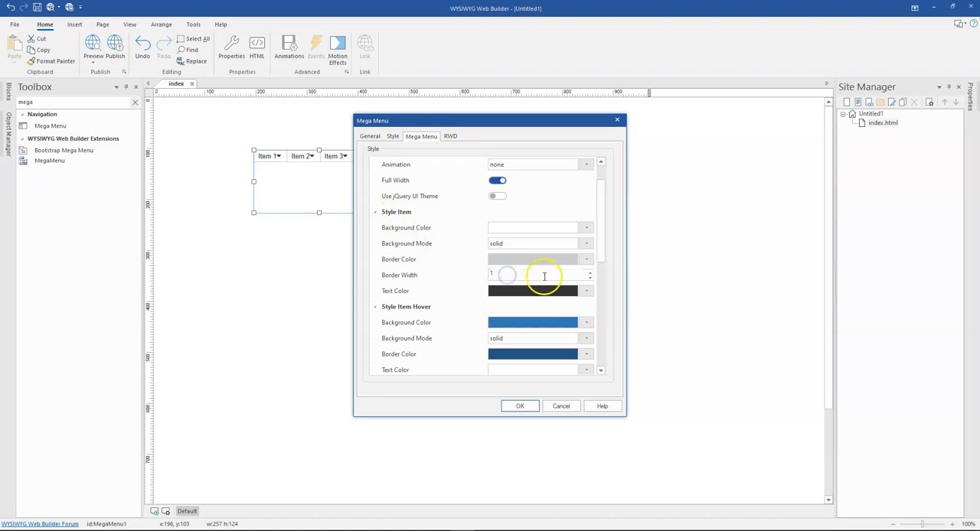
{"action": "left_click", "coordinate": [587, 275]}
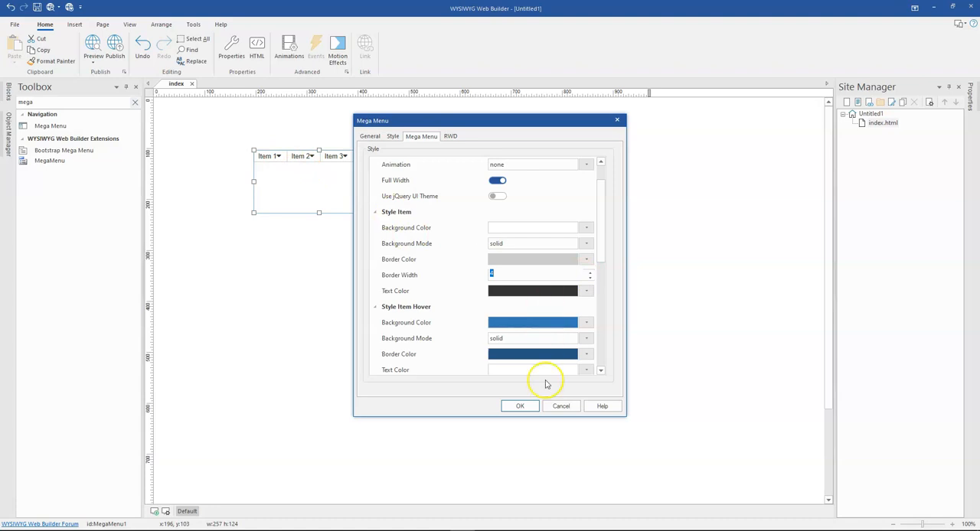
{"action": "left_click", "coordinate": [520, 406]}
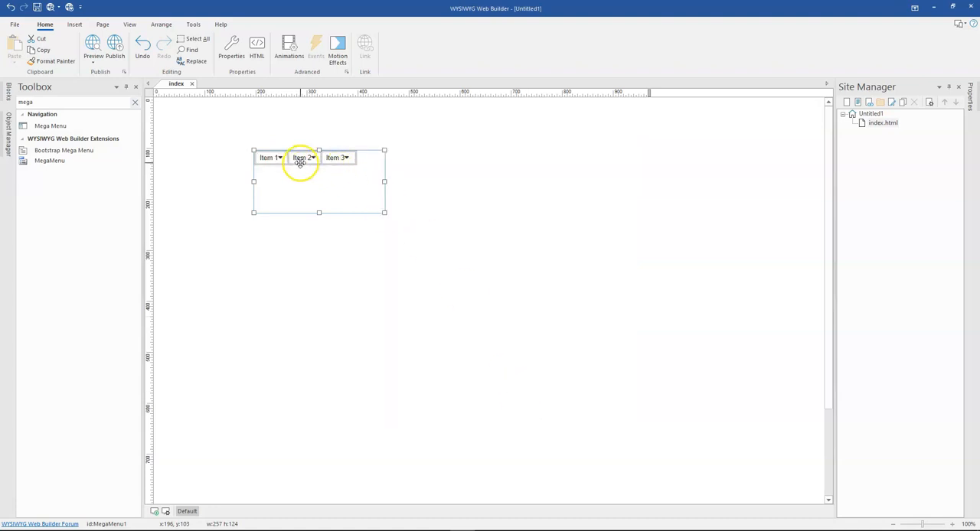
{"action": "double_click", "coordinate": [300, 162]}
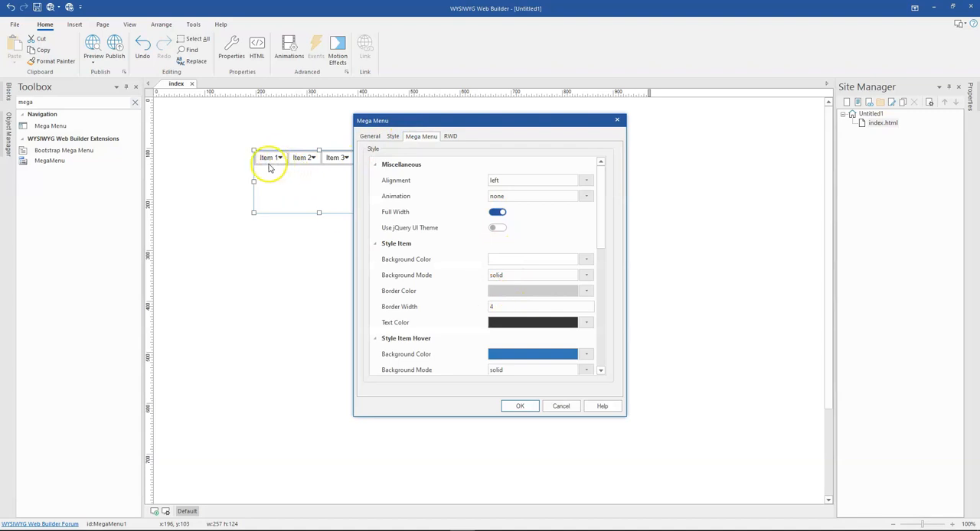
{"action": "mouse_move", "coordinate": [305, 196]}
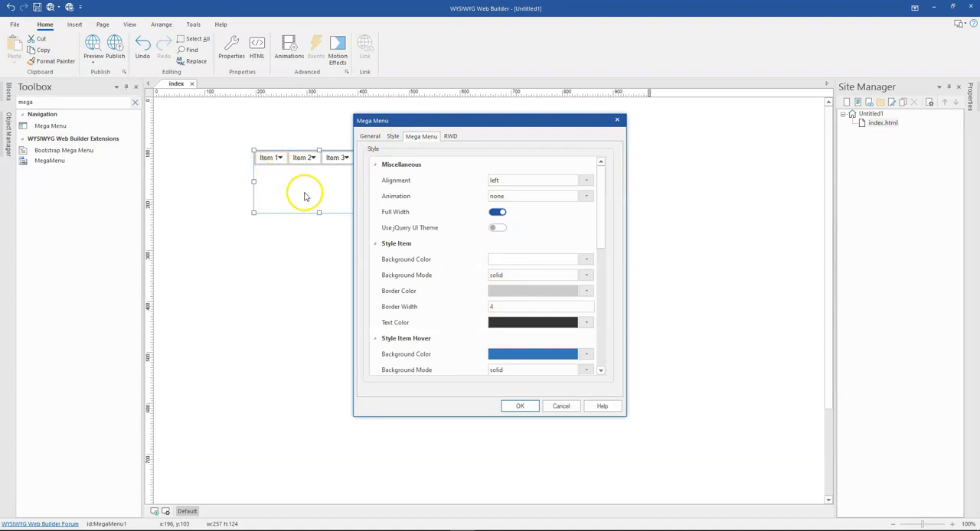
{"action": "mouse_move", "coordinate": [417, 212]}
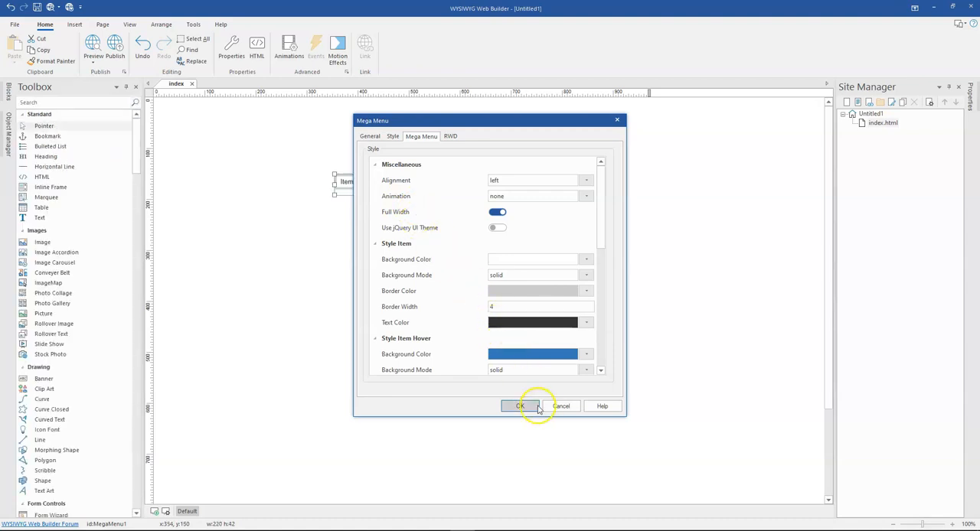
{"action": "left_click", "coordinate": [519, 405]}
{"action": "type", "text": "a"}
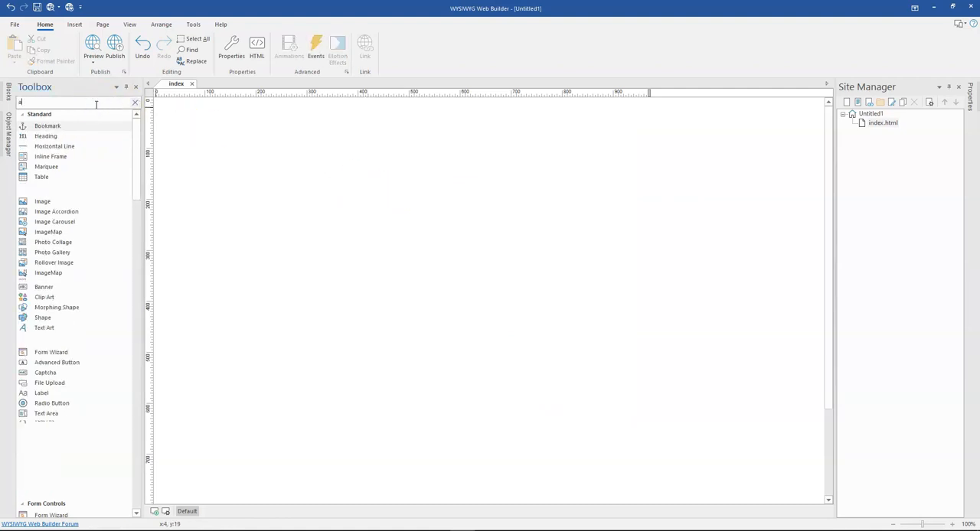
{"action": "type", "text": "cc"}
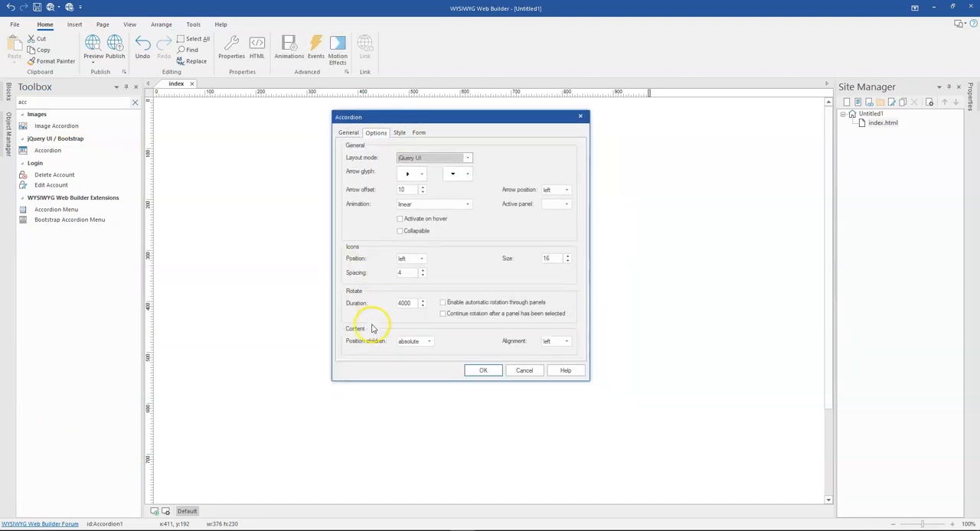
{"action": "left_click", "coordinate": [429, 341]}
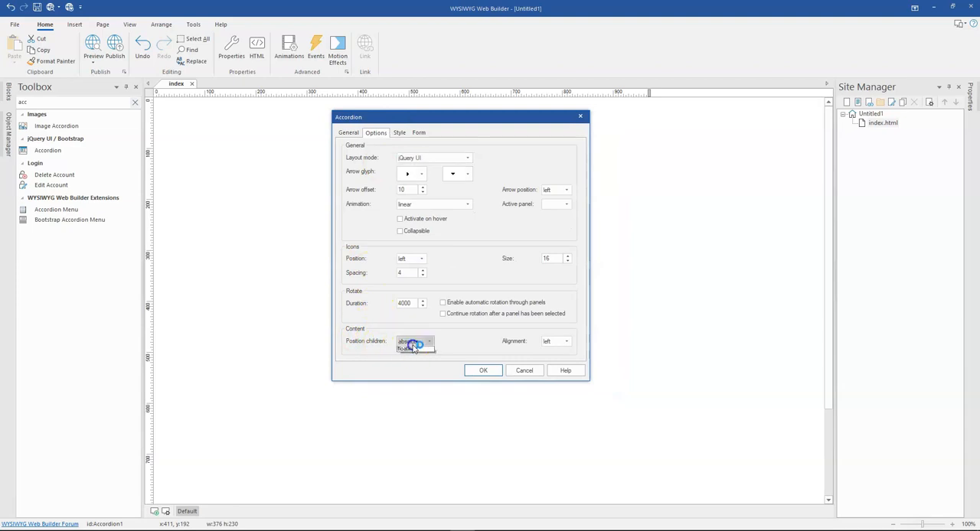
{"action": "left_click", "coordinate": [416, 341]}
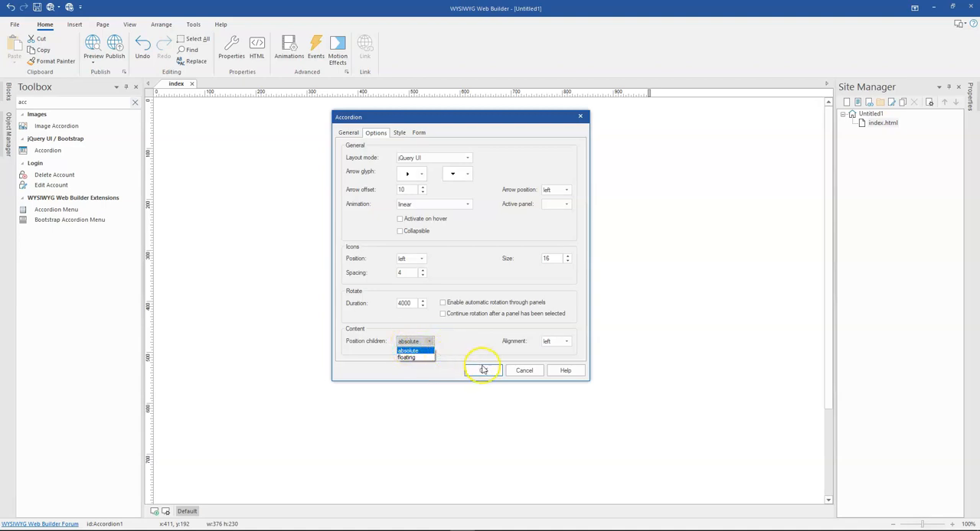
{"action": "mouse_move", "coordinate": [448, 299]}
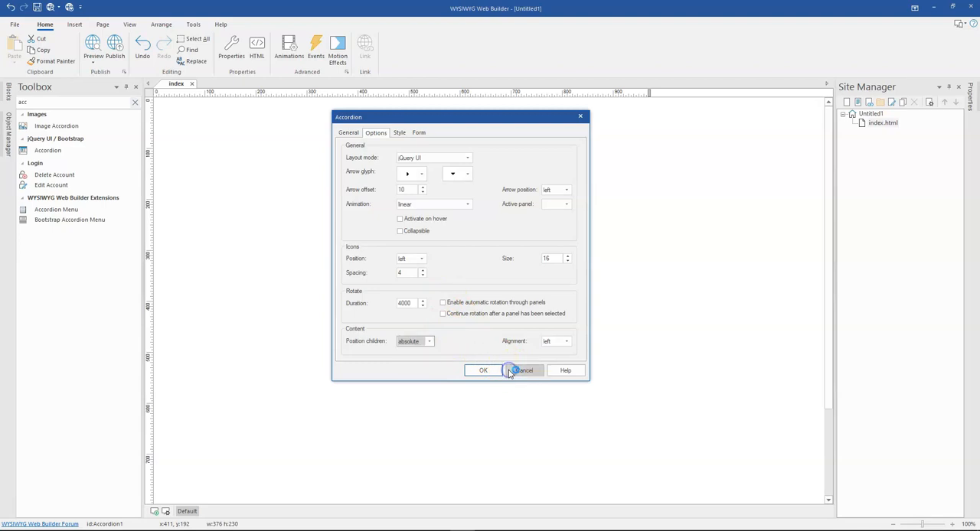
{"action": "mouse_move", "coordinate": [474, 335]}
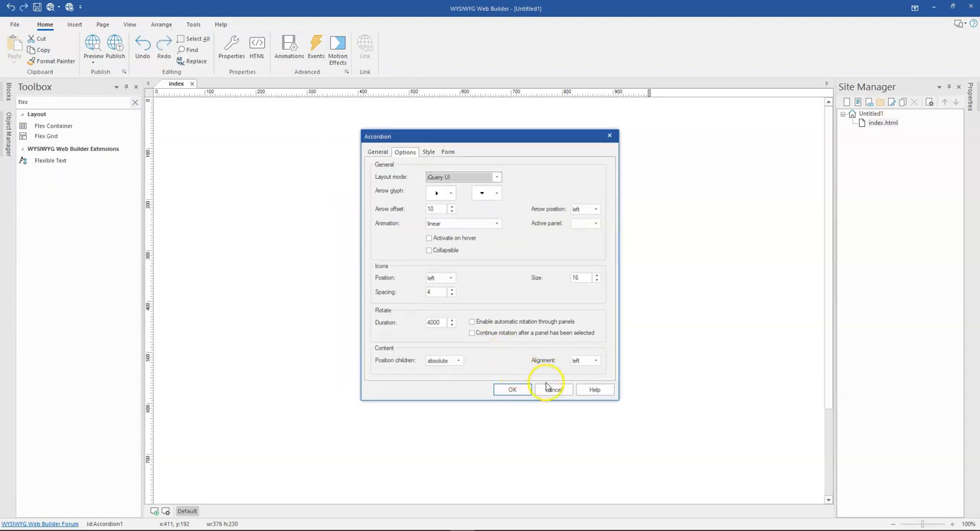
{"action": "left_click", "coordinate": [552, 390]}
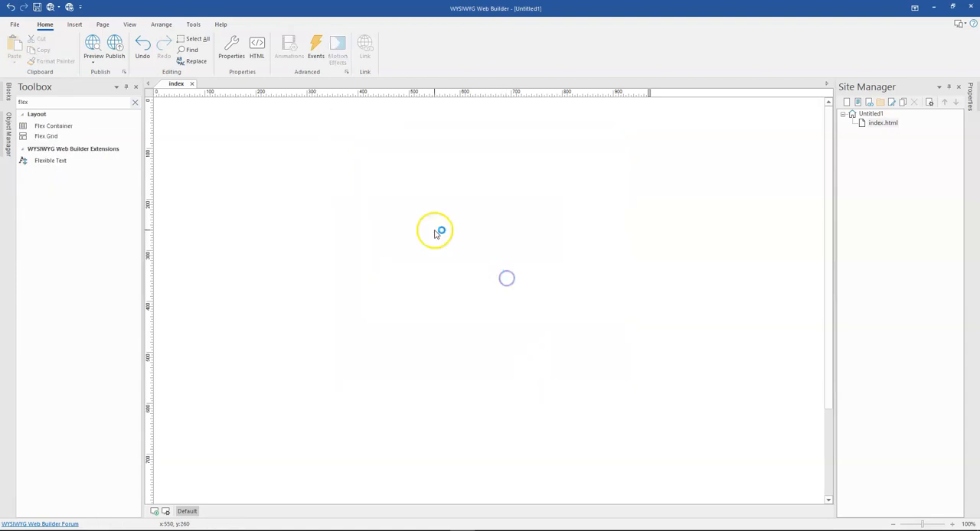
{"action": "mouse_move", "coordinate": [54, 125]}
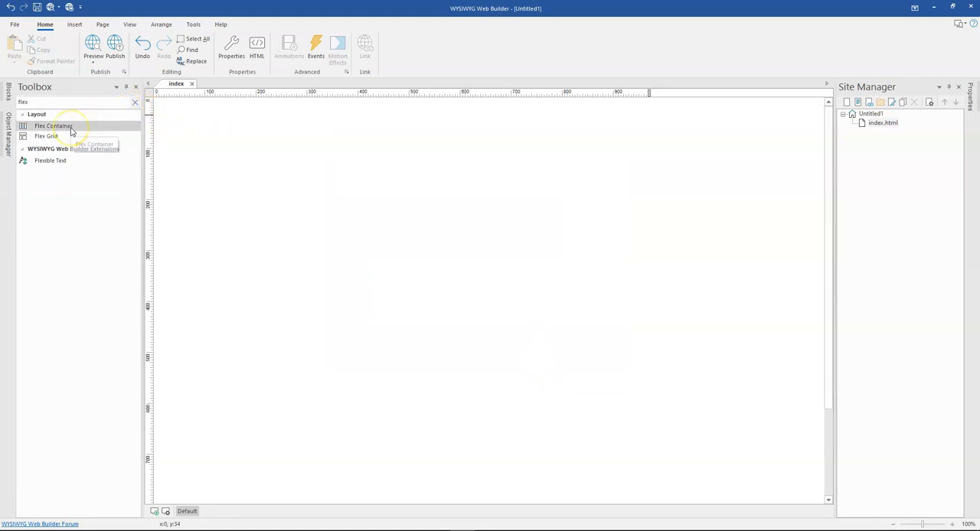
- Place a Flex Container across the page top and inspect its Full width choices
{"action": "left_click_drag", "start_coordinate": [53, 125], "coordinate": [398, 122]}
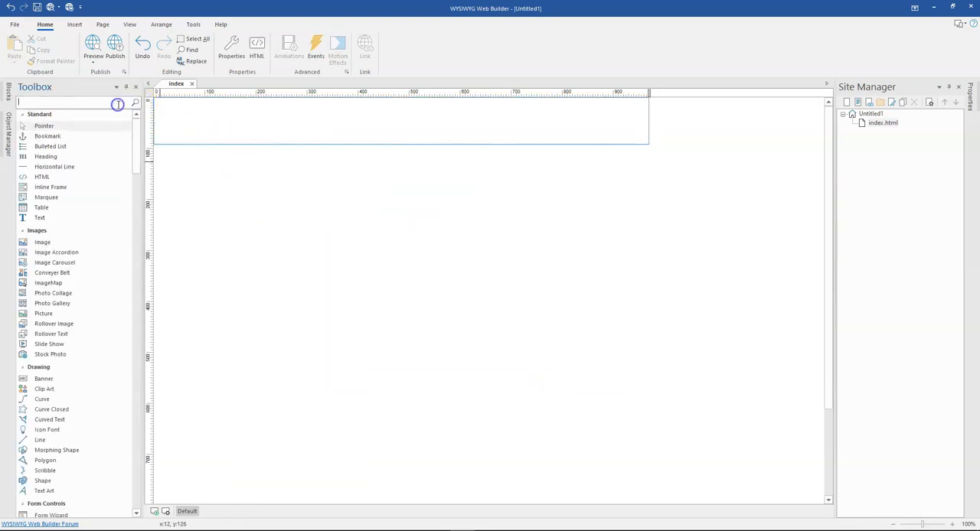
{"action": "type", "text": "lay"}
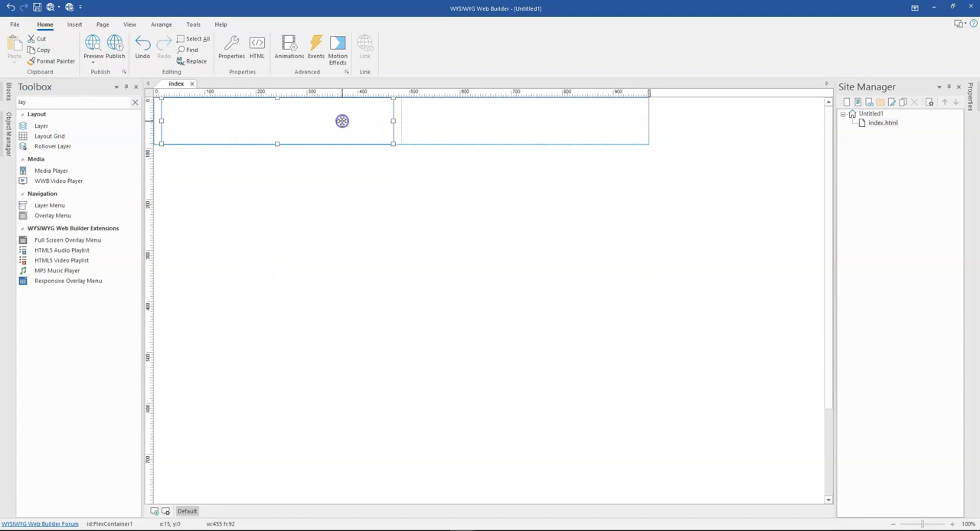
{"action": "double_click", "coordinate": [341, 121]}
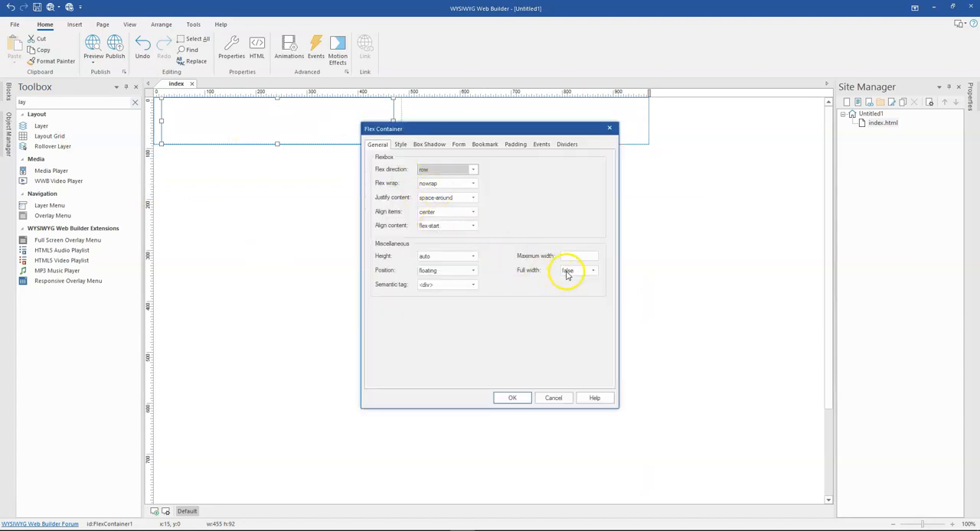
{"action": "left_click", "coordinate": [592, 270]}
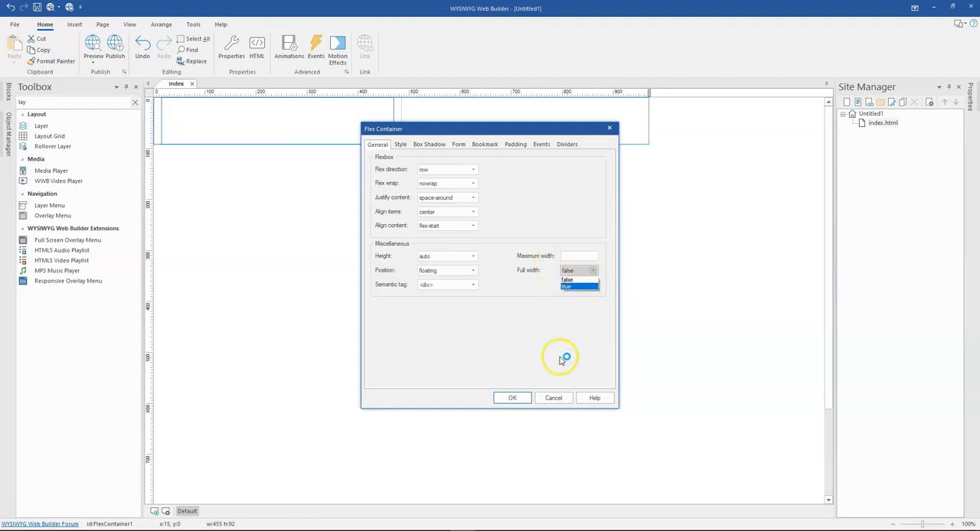
{"action": "left_click", "coordinate": [512, 397]}
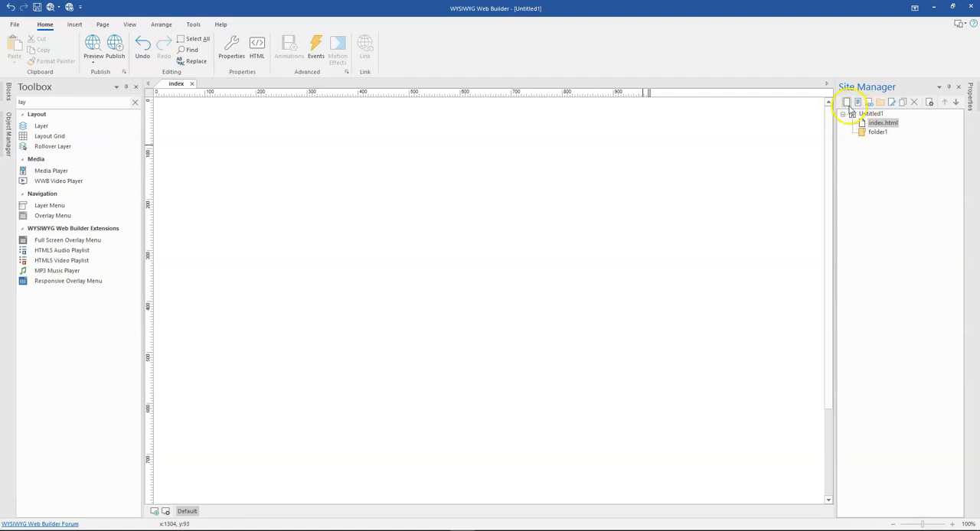
- Add a new page in Site Manager and rename the folder and page to services
{"action": "left_click", "coordinate": [846, 102]}
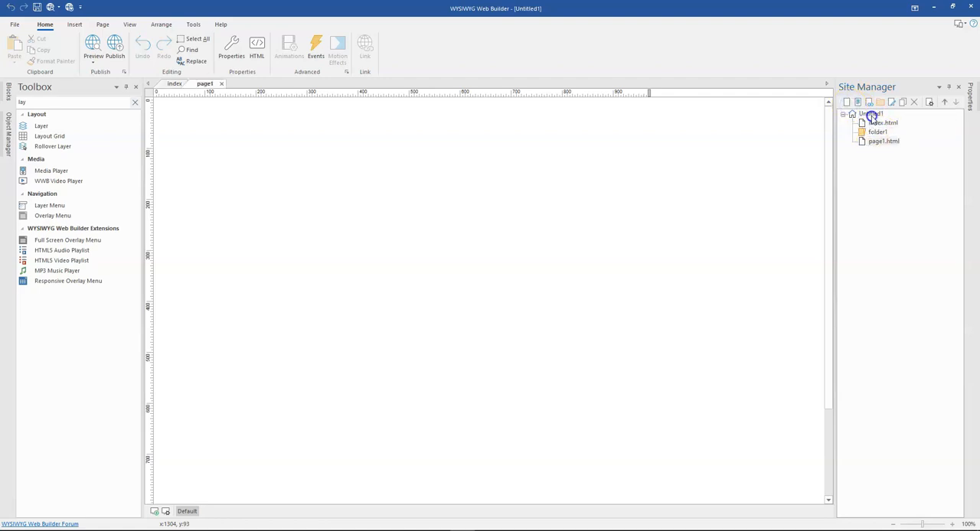
{"action": "right_click", "coordinate": [871, 117]}
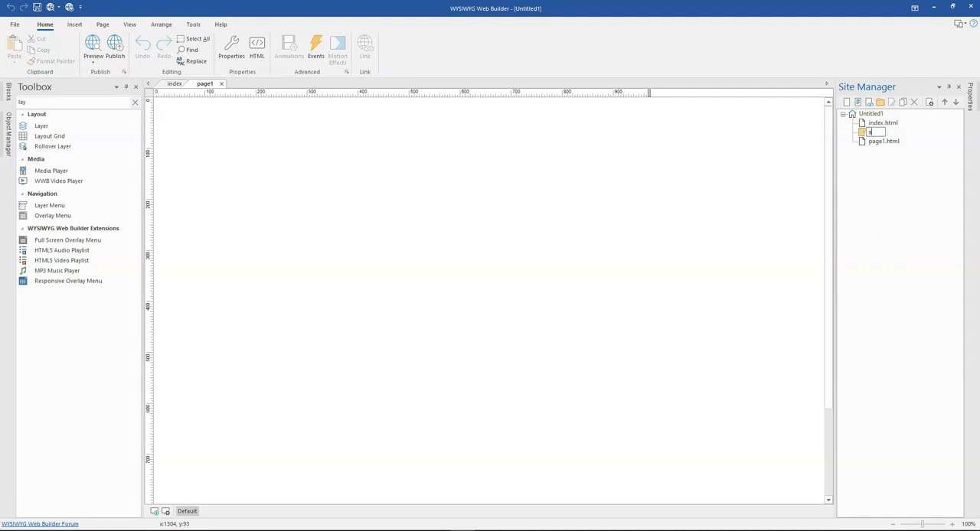
{"action": "type", "text": "services"}
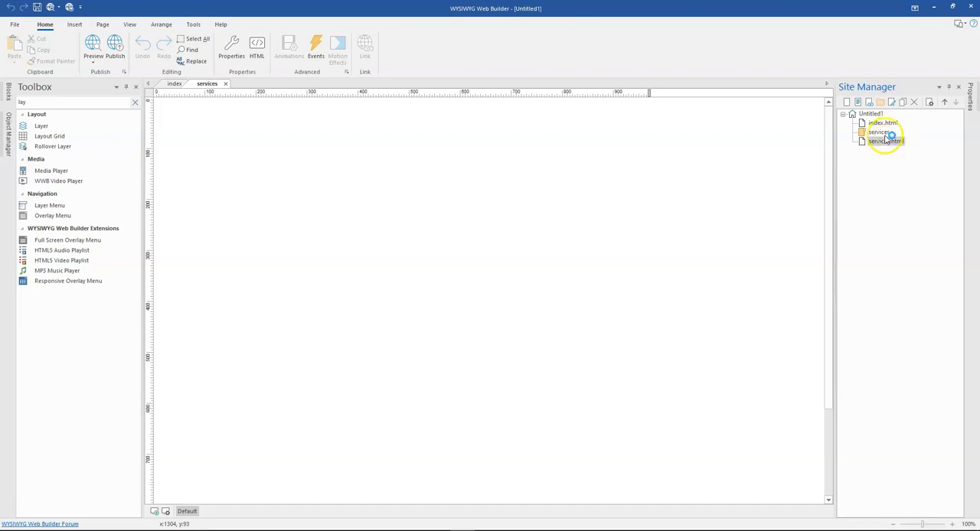
{"action": "left_click", "coordinate": [886, 141]}
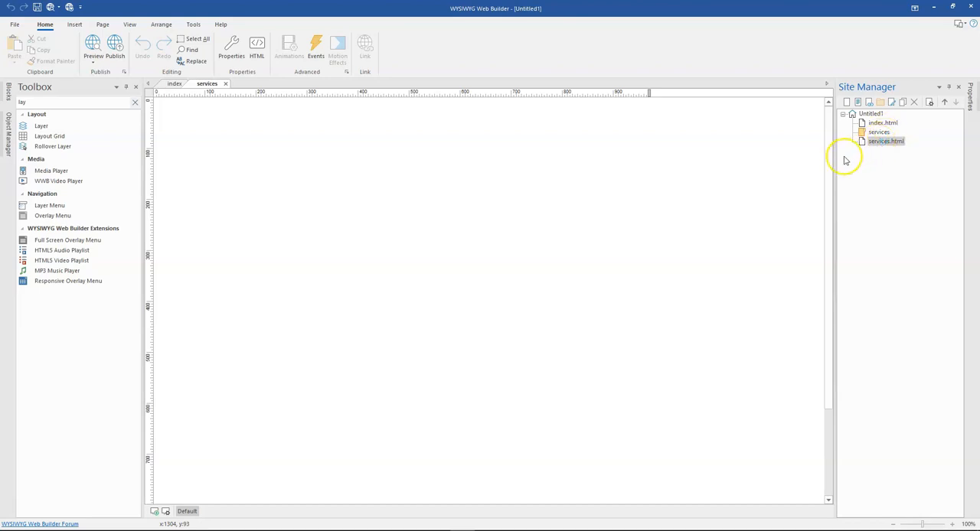
{"action": "mouse_move", "coordinate": [873, 136]}
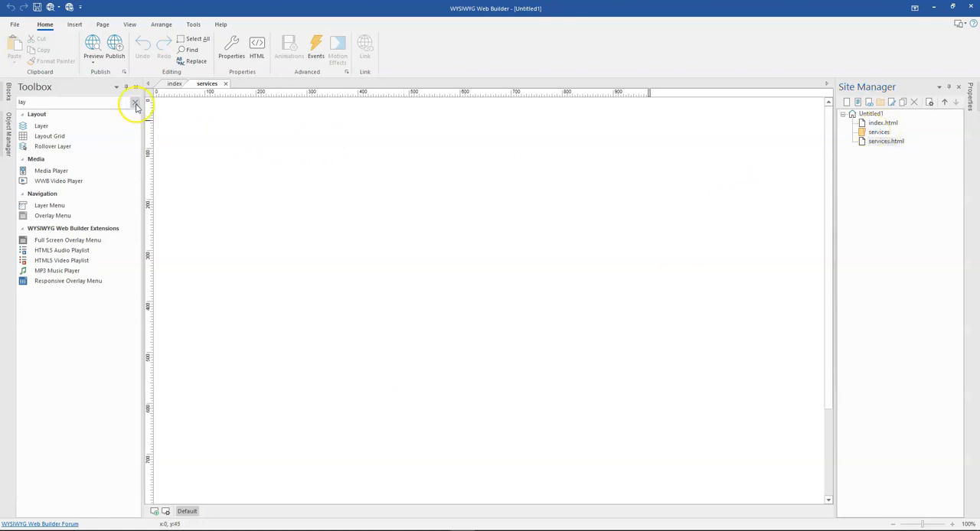
- Search the Toolbox for 'car' and insert a Carousel
{"action": "left_click", "coordinate": [135, 103]}
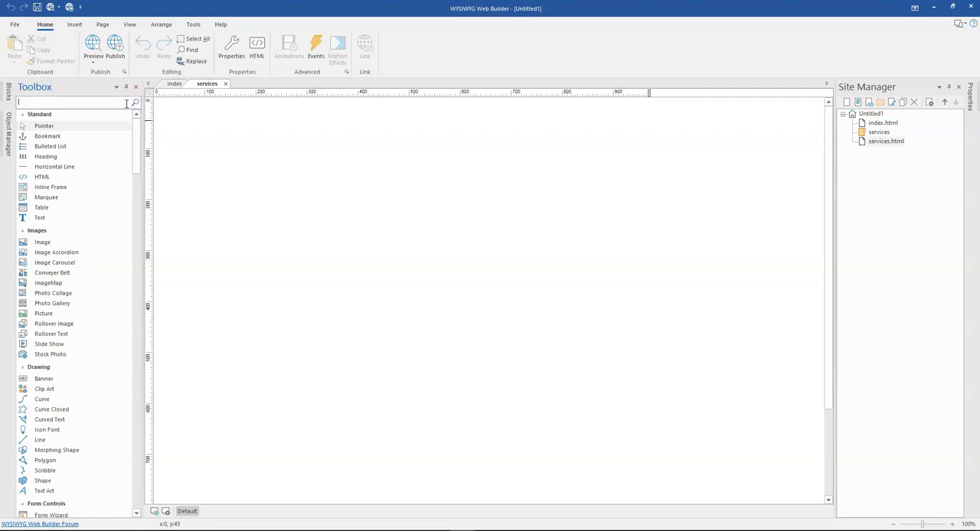
{"action": "type", "text": "car"}
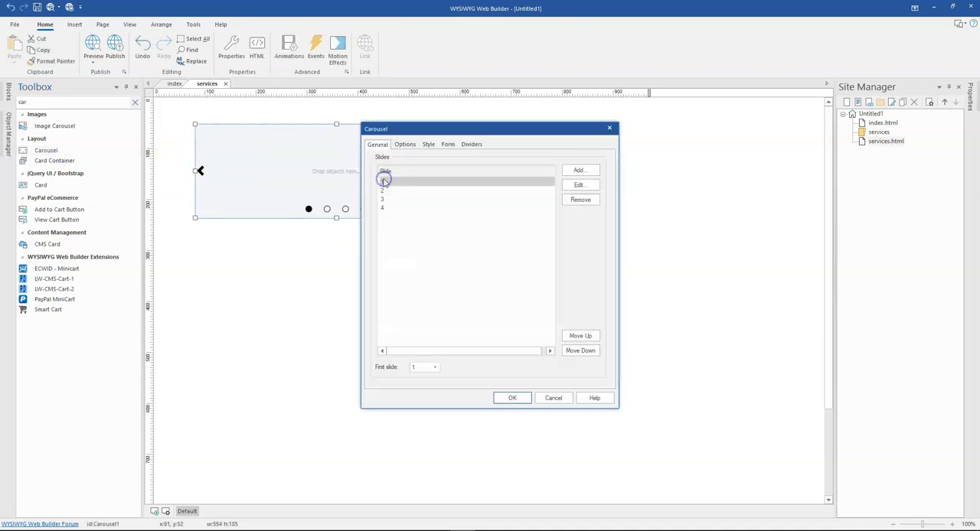
{"action": "left_click", "coordinate": [470, 144]}
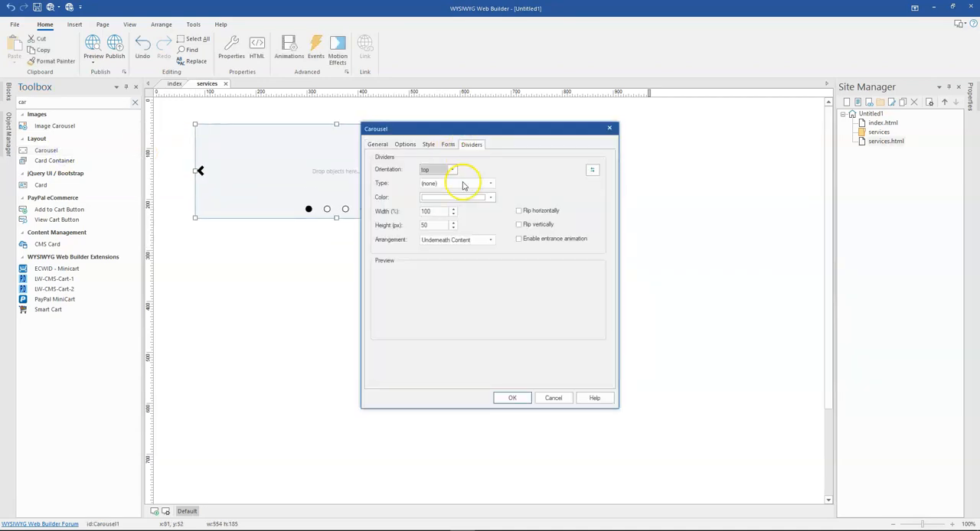
{"action": "mouse_move", "coordinate": [447, 189]}
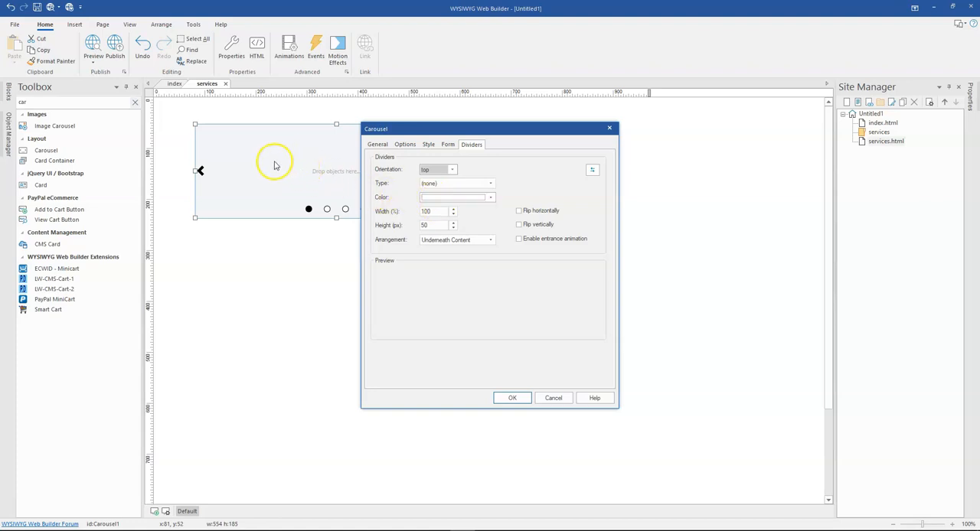
{"action": "mouse_move", "coordinate": [262, 176]}
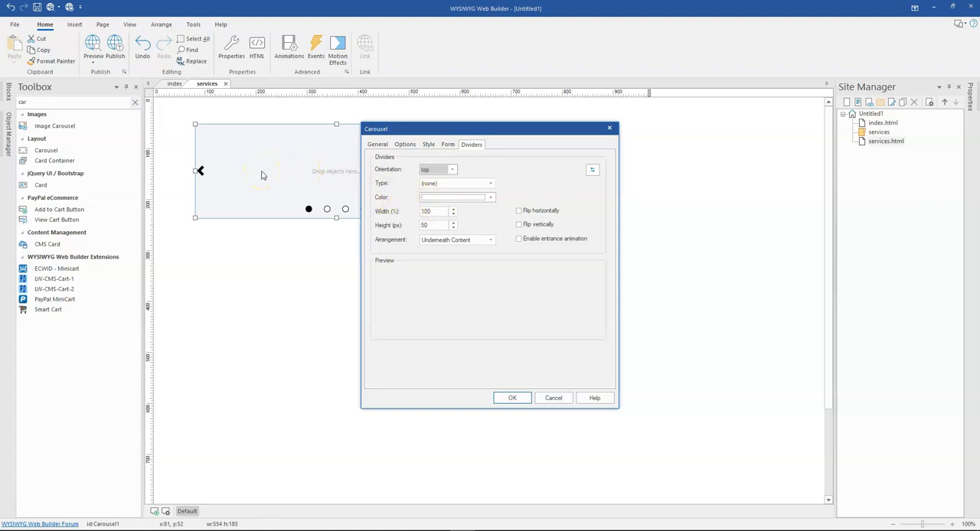
{"action": "mouse_move", "coordinate": [459, 310]}
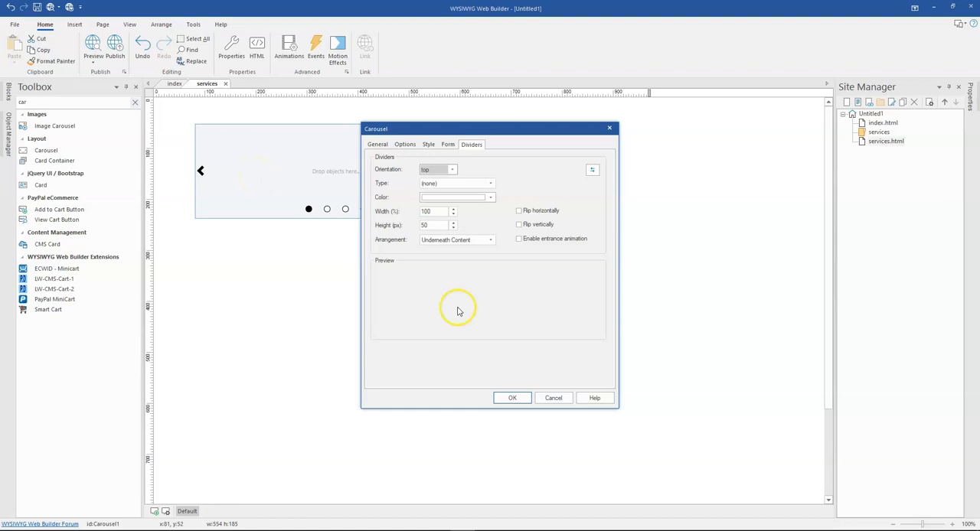
{"action": "mouse_move", "coordinate": [454, 309]}
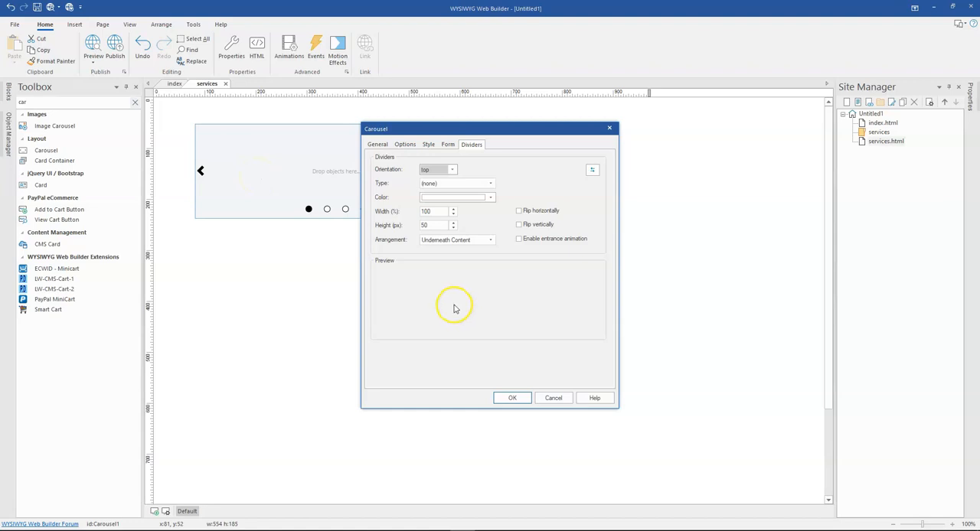
{"action": "mouse_move", "coordinate": [408, 205]}
{"action": "type", "text": "pane"}
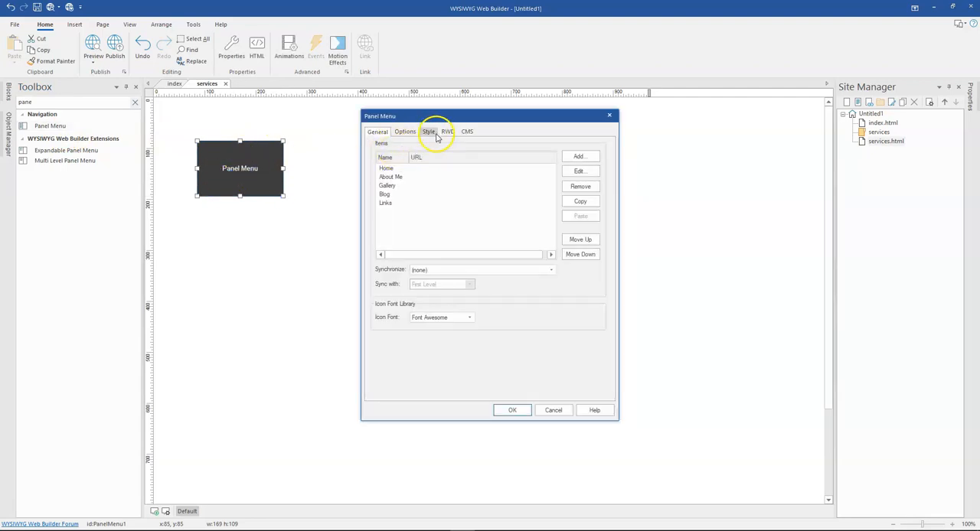
- Scroll the Panel Menu Style tab through the Border, Button, Overlay, Shadow and Text groups
{"action": "left_click", "coordinate": [428, 131]}
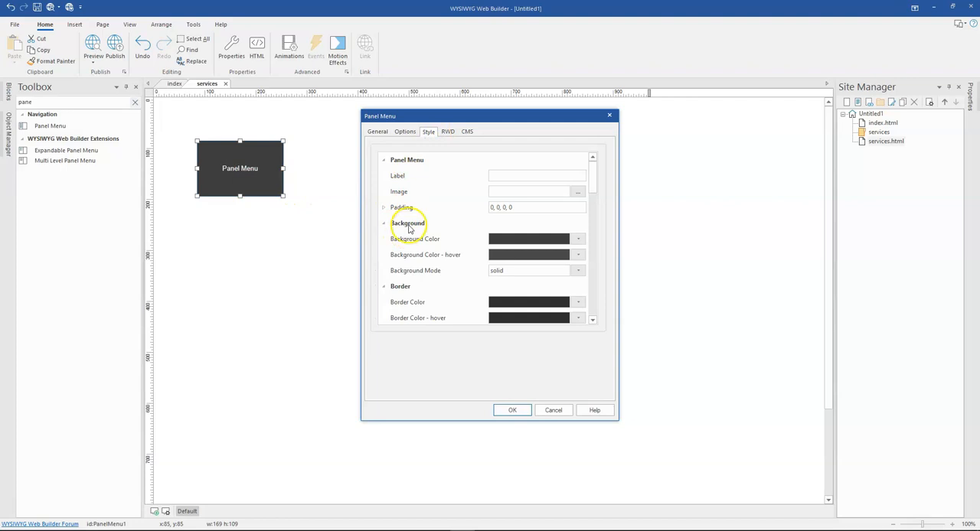
{"action": "scroll", "scroll_direction": "down", "scroll_amount": 3}
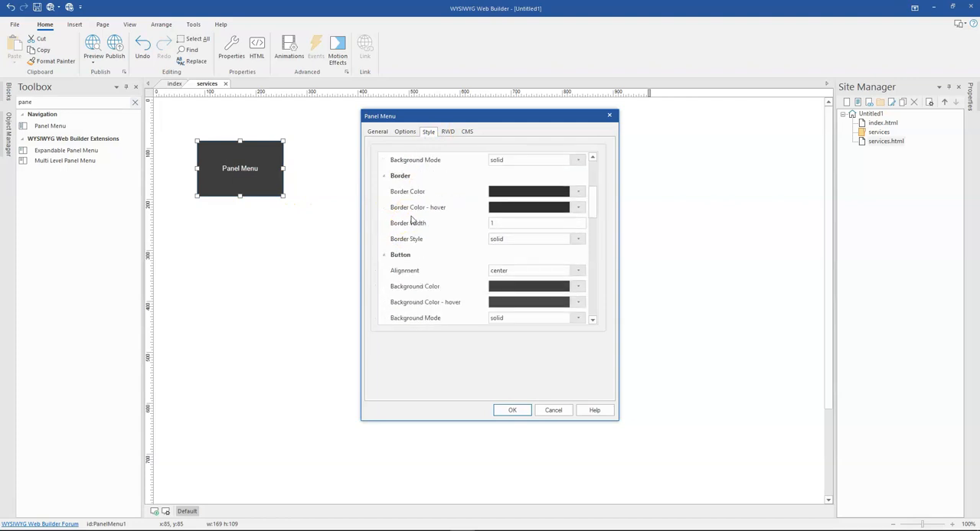
{"action": "scroll", "scroll_direction": "down", "scroll_amount": 3}
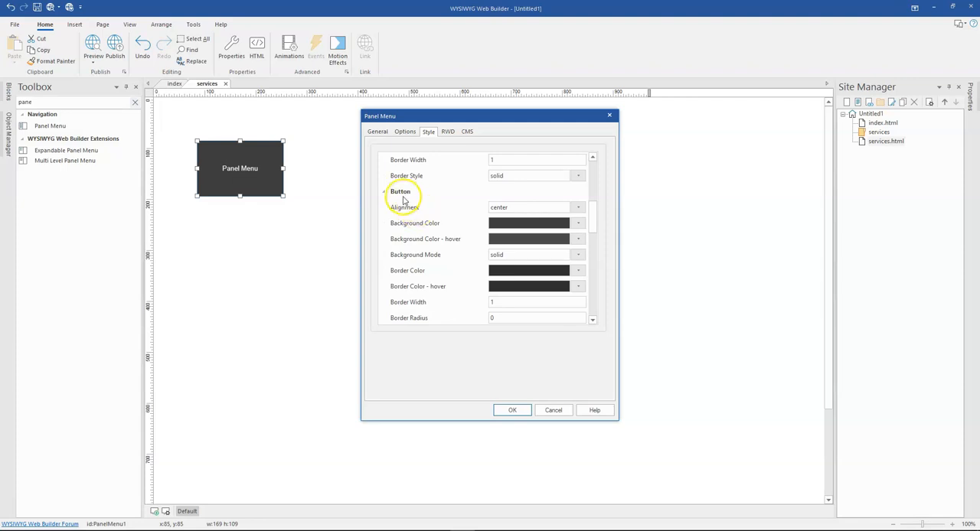
{"action": "scroll", "scroll_direction": "up", "scroll_amount": 3}
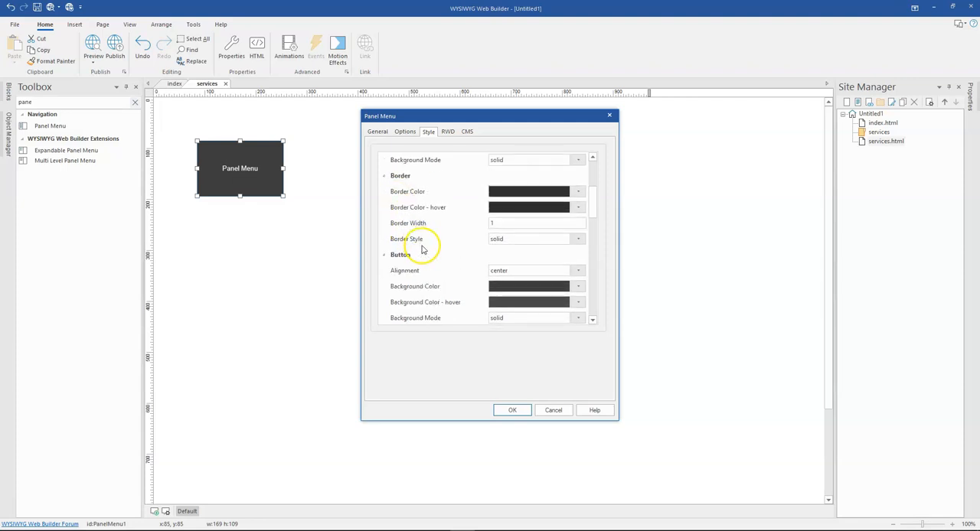
{"action": "scroll", "scroll_direction": "down", "scroll_amount": 3}
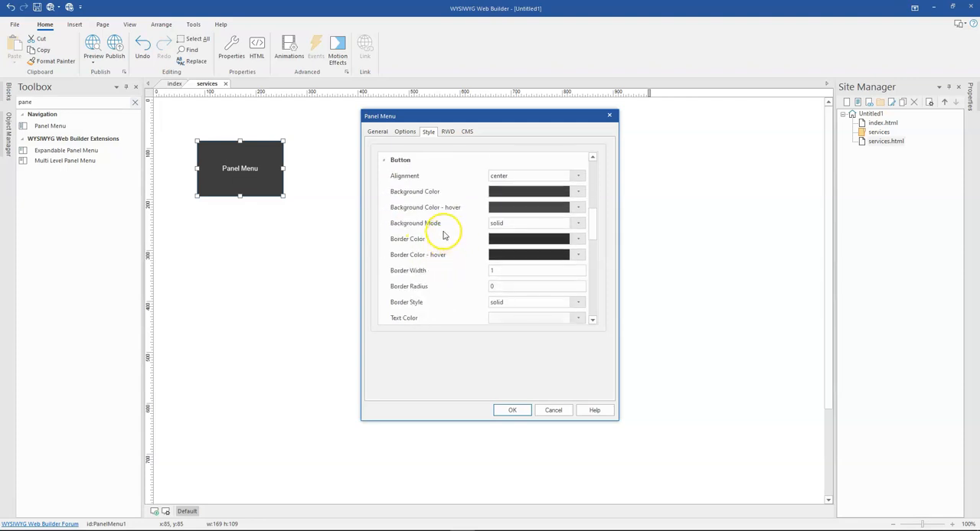
{"action": "scroll", "scroll_direction": "down", "scroll_amount": 3}
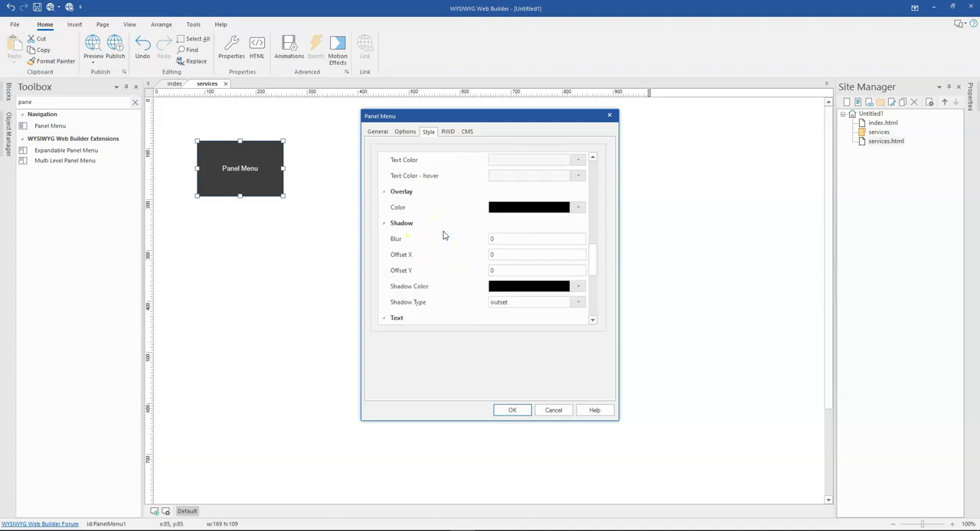
{"action": "scroll", "scroll_direction": "down", "scroll_amount": 3}
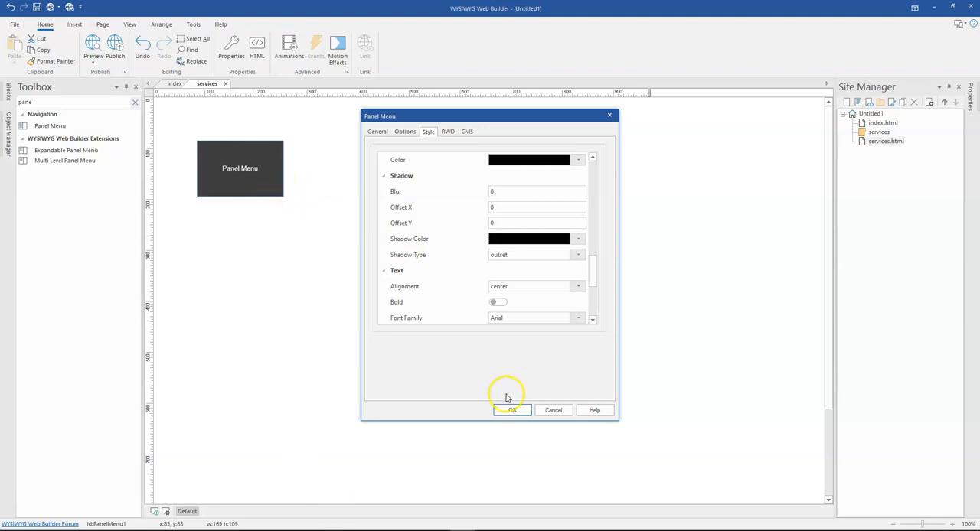
- Close the panel menu and card settings, then preview the services page in a browser
{"action": "left_click", "coordinate": [511, 409]}
{"action": "type", "text": "card"}
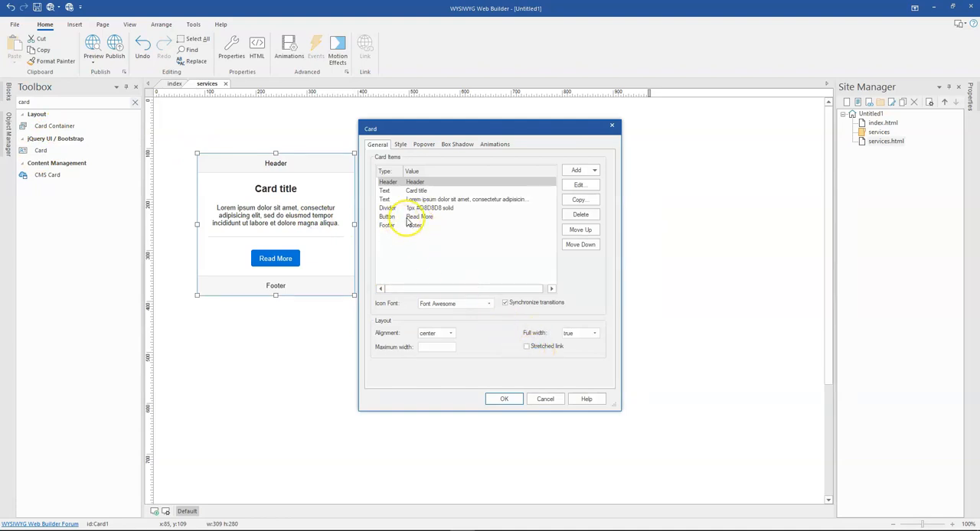
{"action": "double_click", "coordinate": [420, 216]}
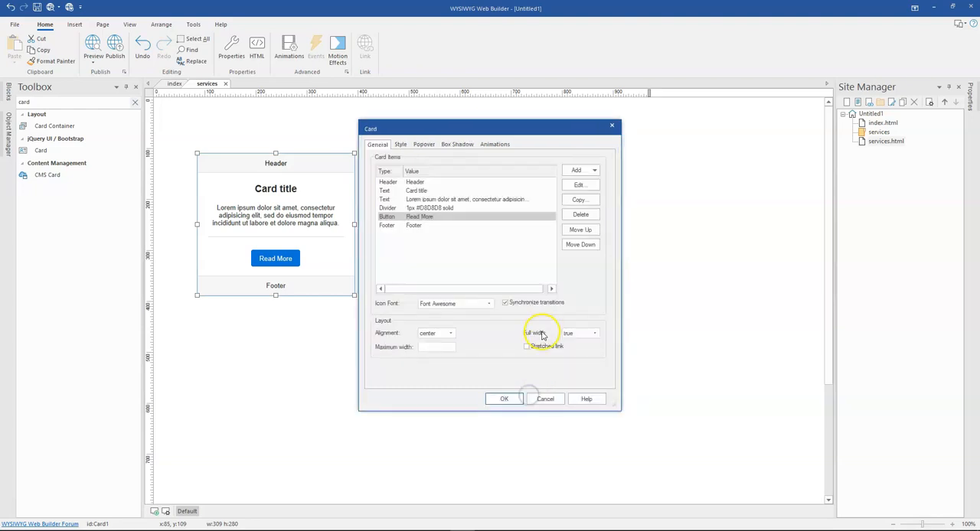
{"action": "left_click", "coordinate": [504, 399]}
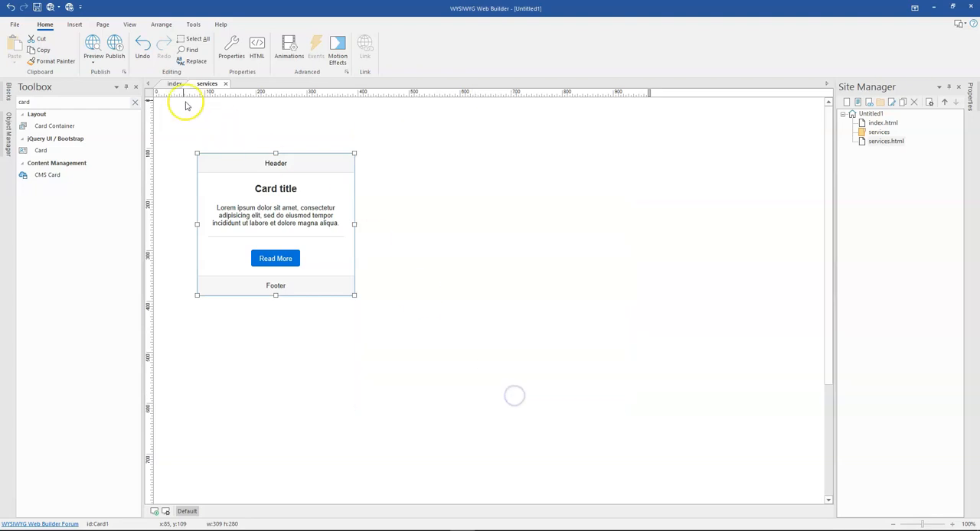
{"action": "left_click", "coordinate": [92, 46]}
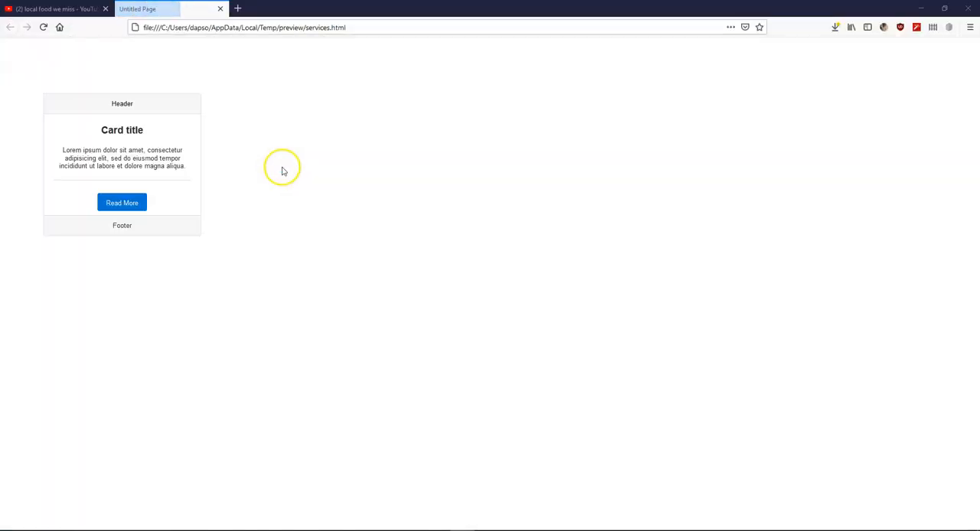
{"action": "mouse_move", "coordinate": [111, 157]}
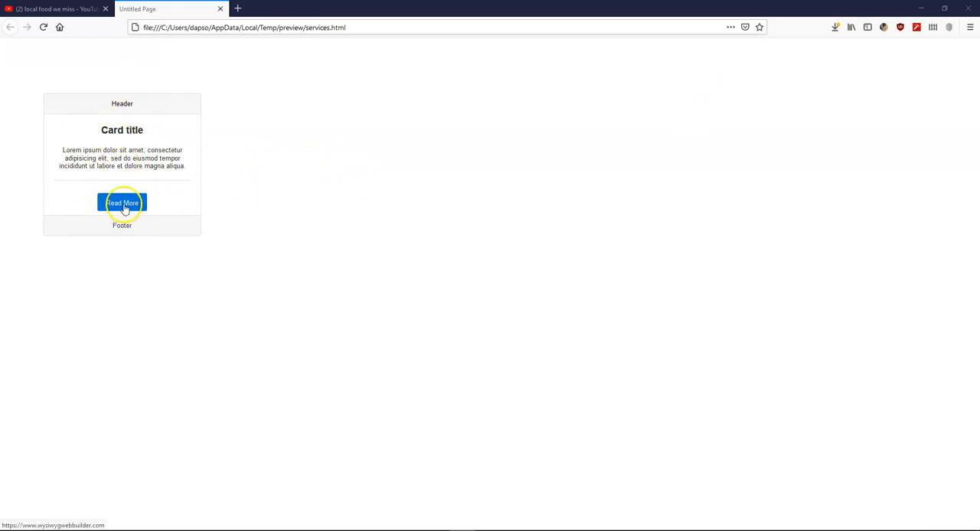
{"action": "mouse_move", "coordinate": [451, 438]}
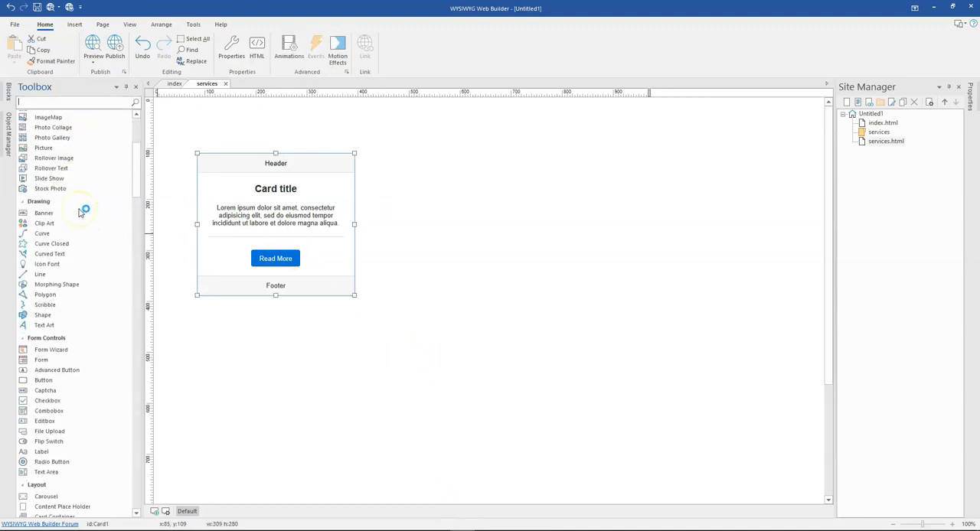
- Drop a CMS Label below the card and open its Padding settings
{"action": "scroll", "scroll_direction": "down", "scroll_amount": 3}
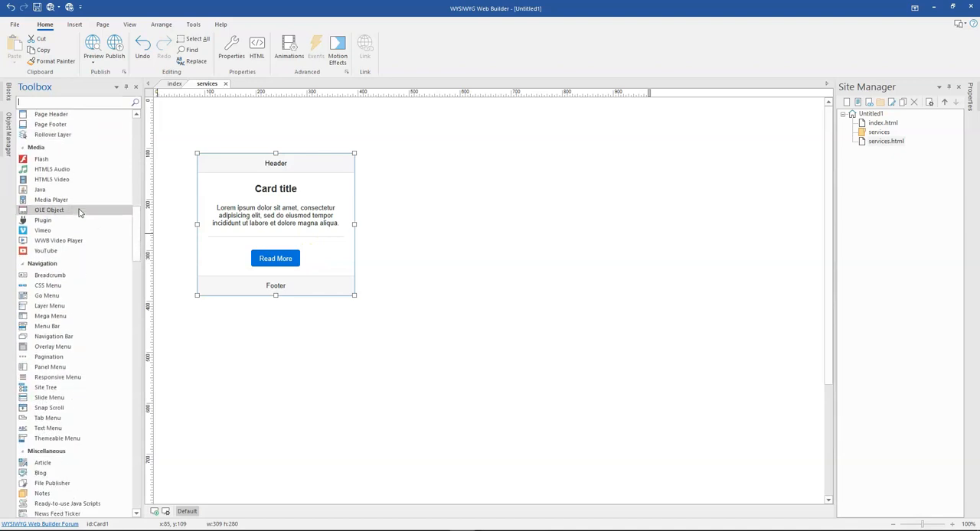
{"action": "scroll", "scroll_direction": "down", "scroll_amount": 3}
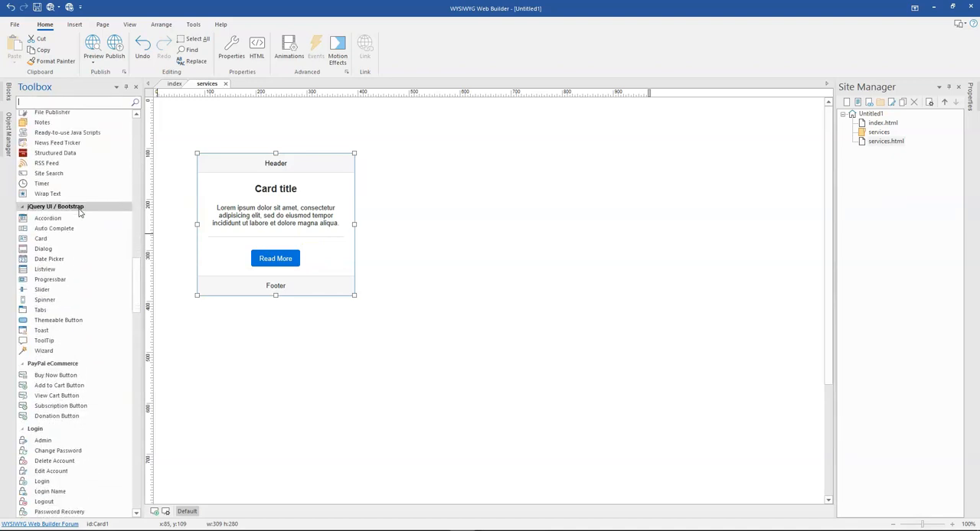
{"action": "scroll", "scroll_direction": "down", "scroll_amount": 3}
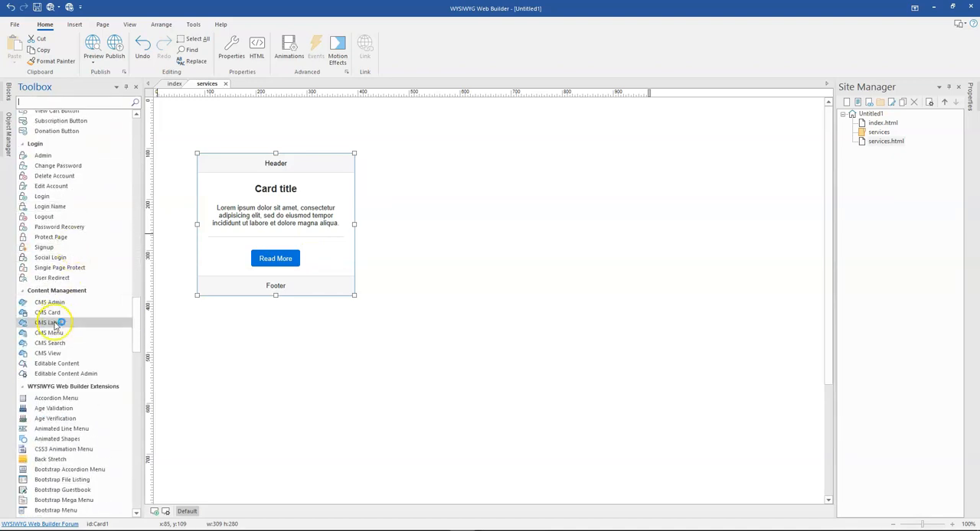
{"action": "left_click_drag", "start_coordinate": [48, 322], "coordinate": [429, 363]}
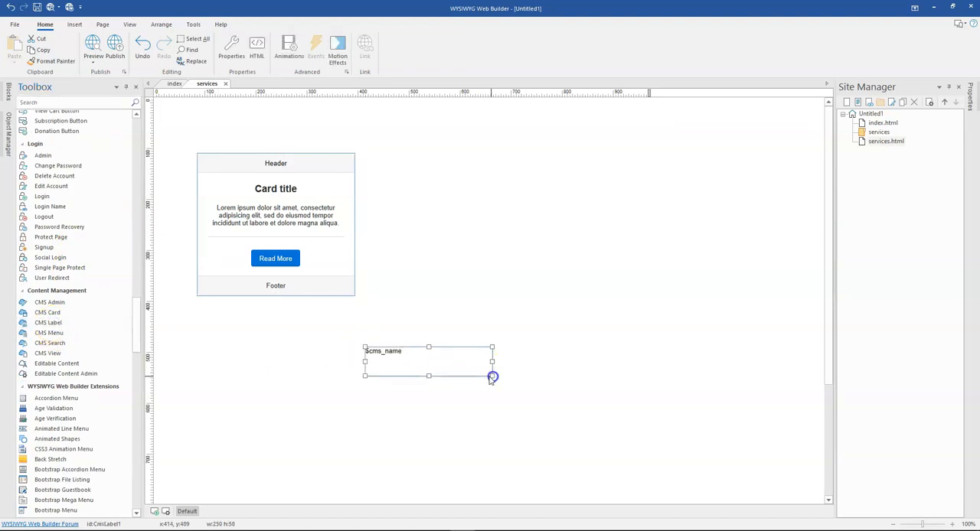
{"action": "right_click", "coordinate": [429, 375]}
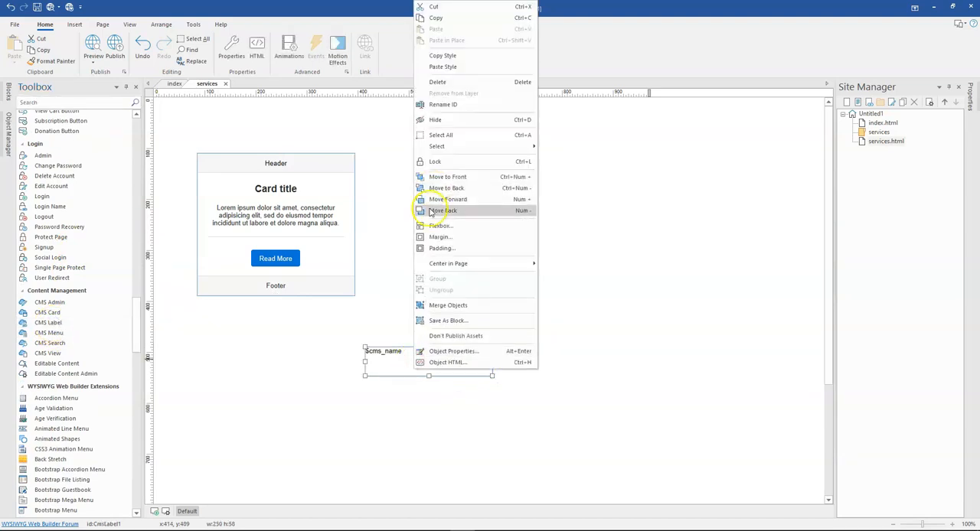
{"action": "mouse_move", "coordinate": [442, 248]}
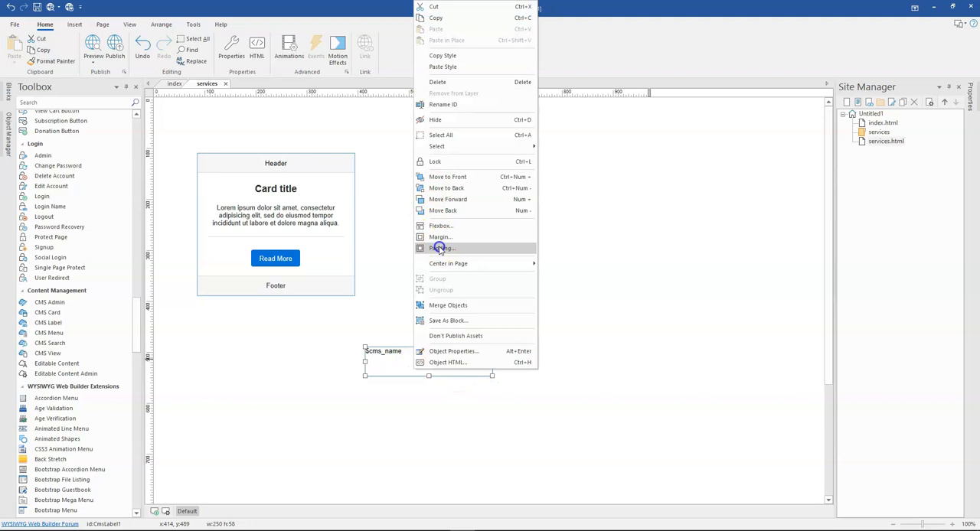
{"action": "left_click", "coordinate": [442, 248]}
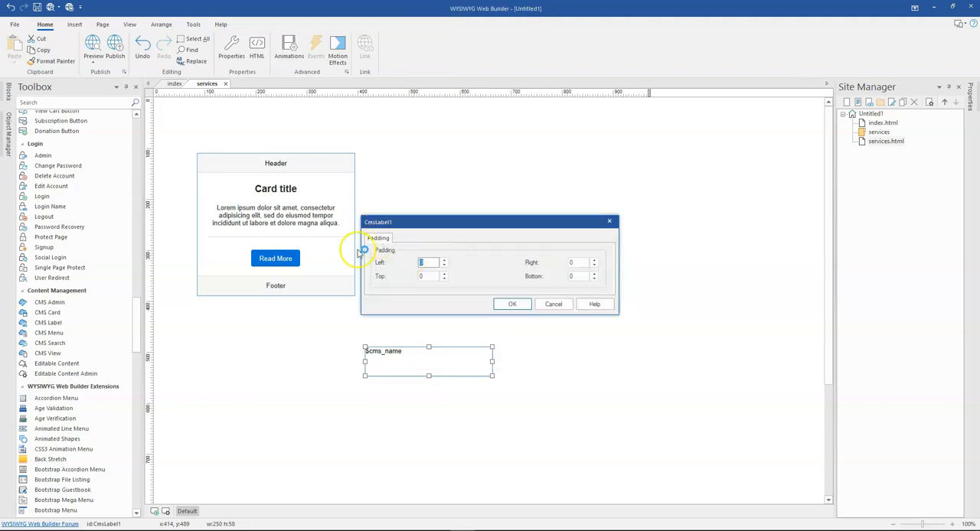
{"action": "mouse_move", "coordinate": [528, 256]}
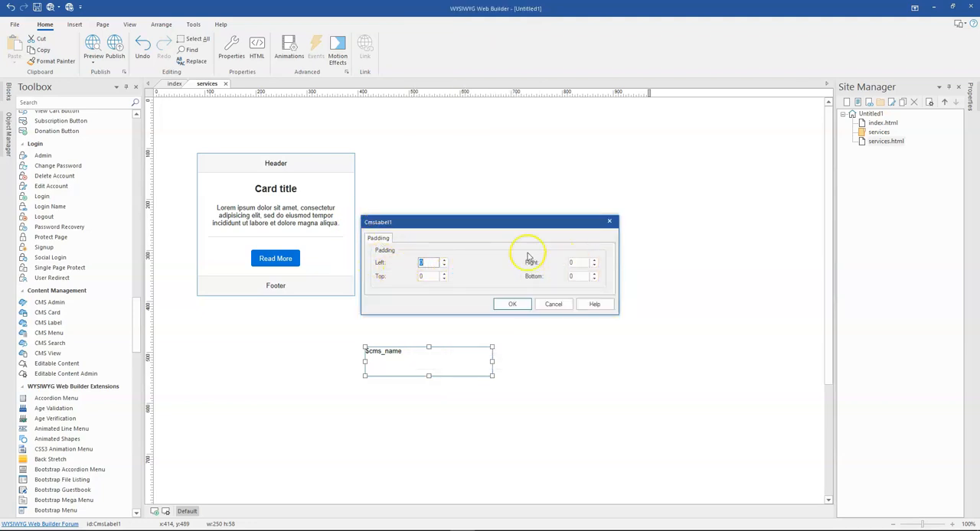
{"action": "mouse_move", "coordinate": [558, 270]}
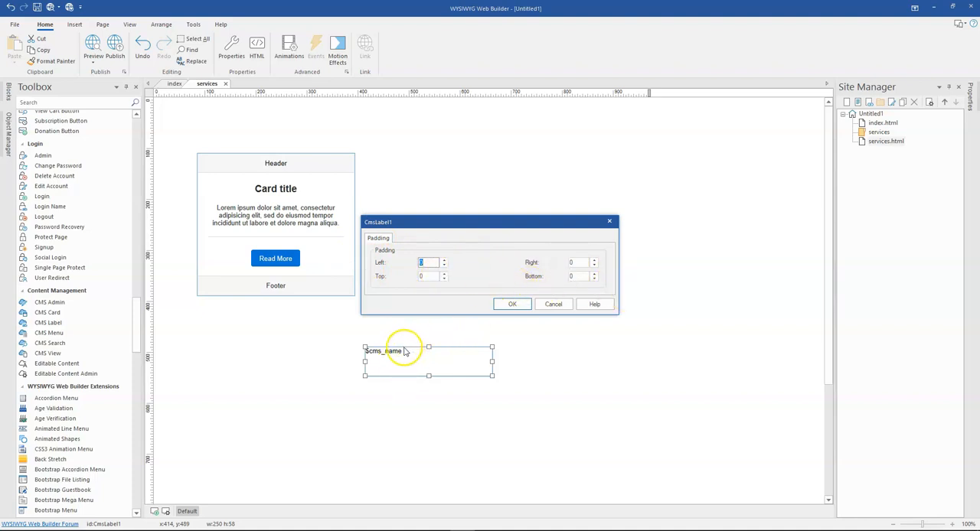
{"action": "mouse_move", "coordinate": [472, 301]}
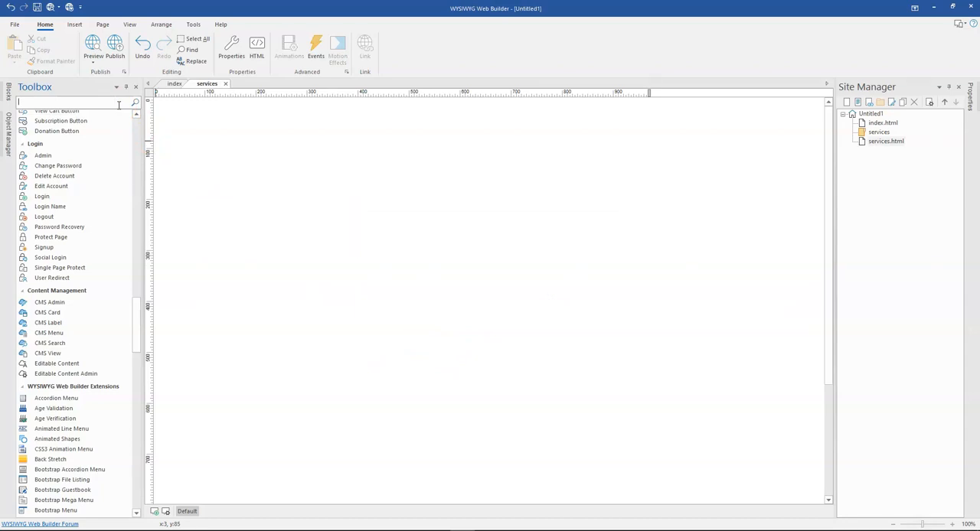
- Insert a YouTube video, enable Use Plyr and pick a new accent colour
{"action": "type", "text": "j"}
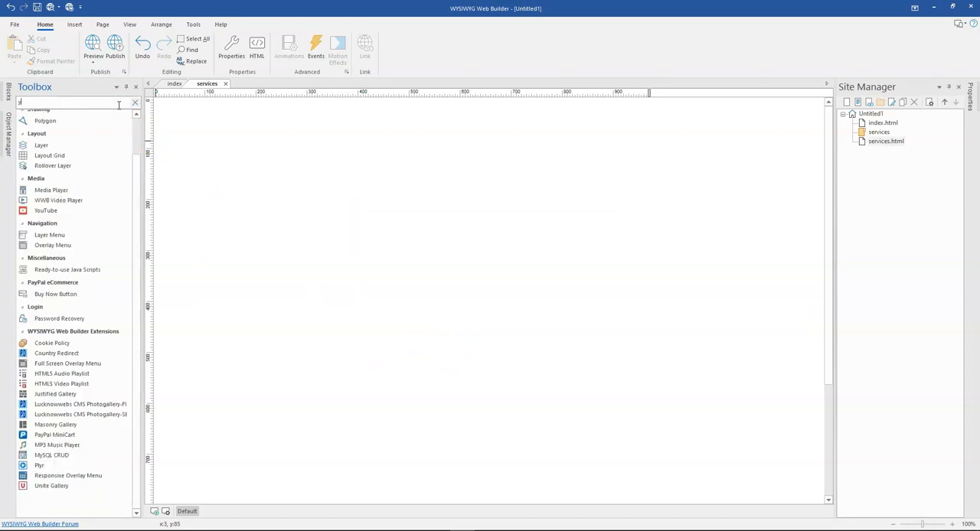
{"action": "type", "text": "you"}
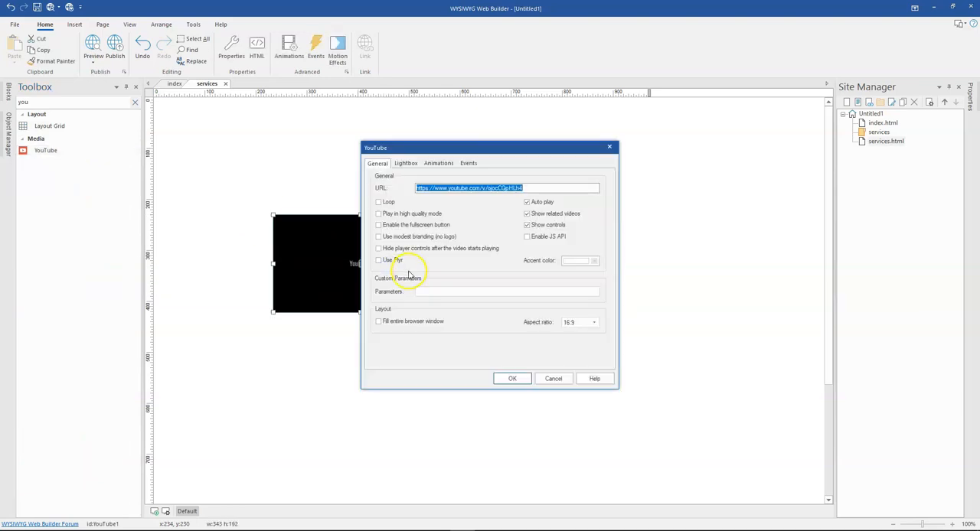
{"action": "left_click", "coordinate": [377, 260]}
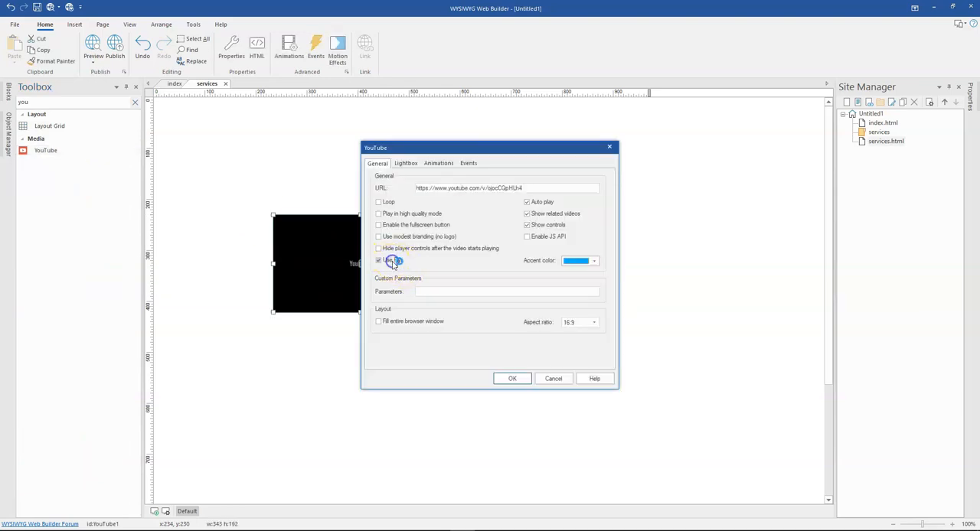
{"action": "left_click", "coordinate": [377, 260]}
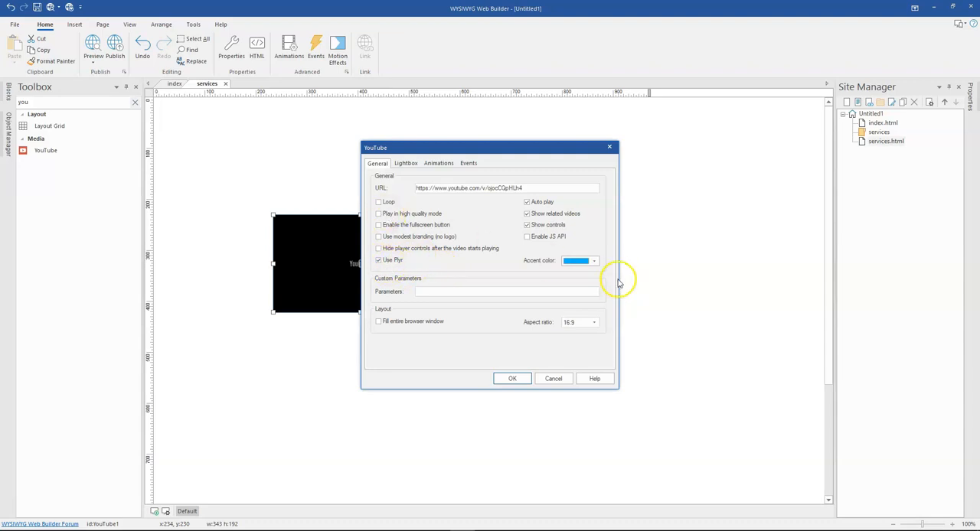
{"action": "left_click", "coordinate": [577, 260]}
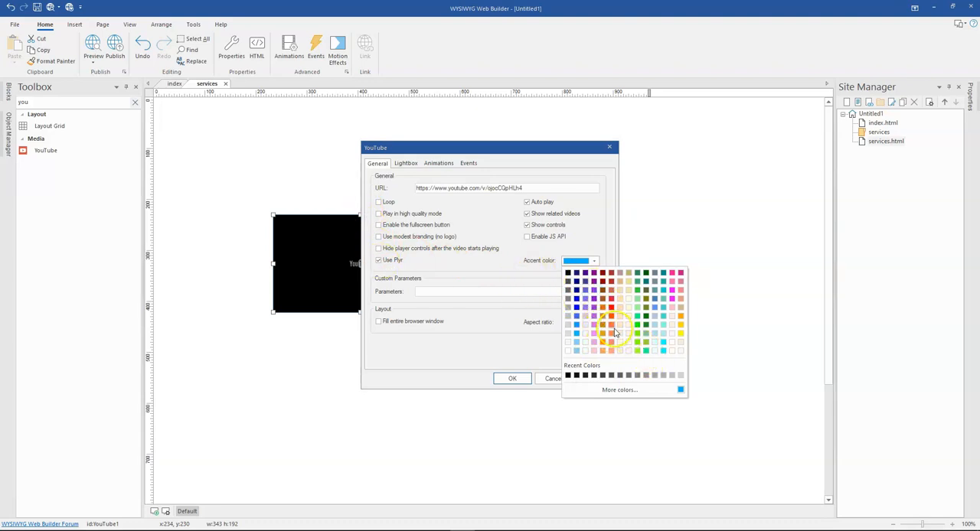
{"action": "left_click", "coordinate": [512, 378]}
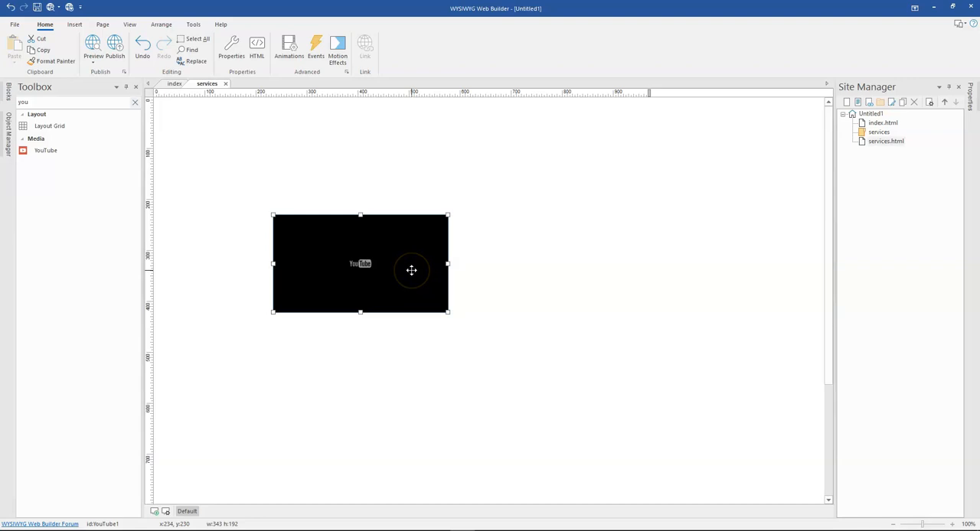
{"action": "mouse_move", "coordinate": [411, 271]}
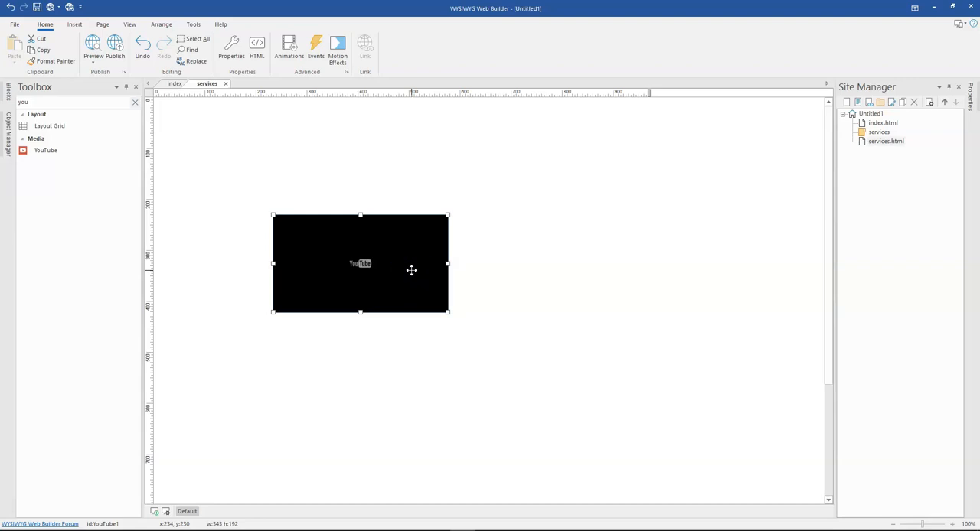